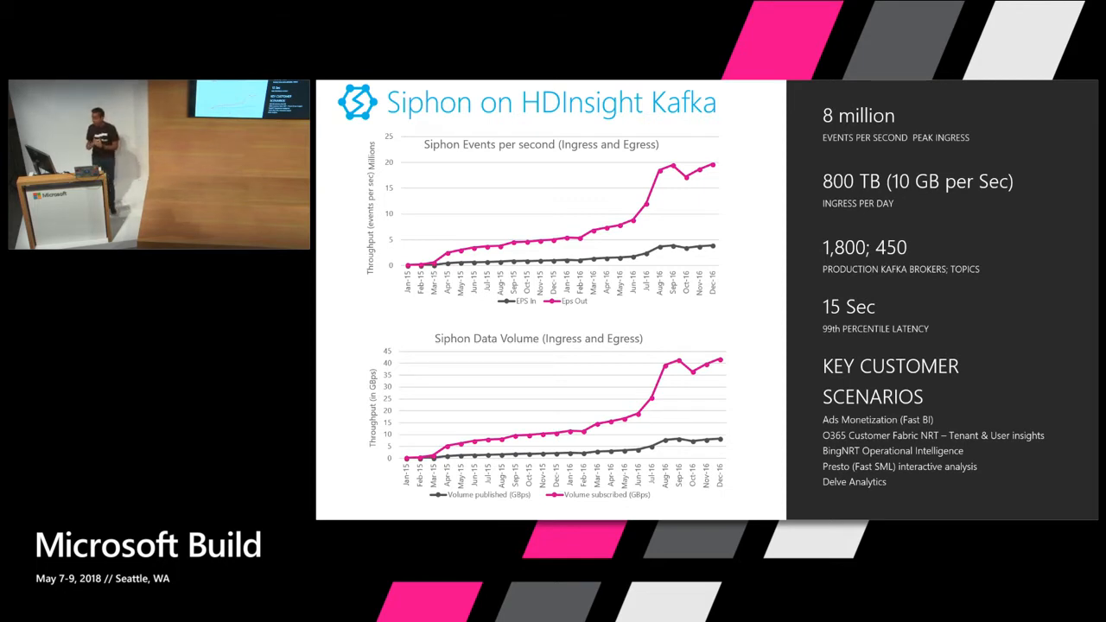
# Step: Advance past the Siphon on HDInsight Kafka slide to the Structured Streaming with Kafka tutorial
pyautogui.press('Right')
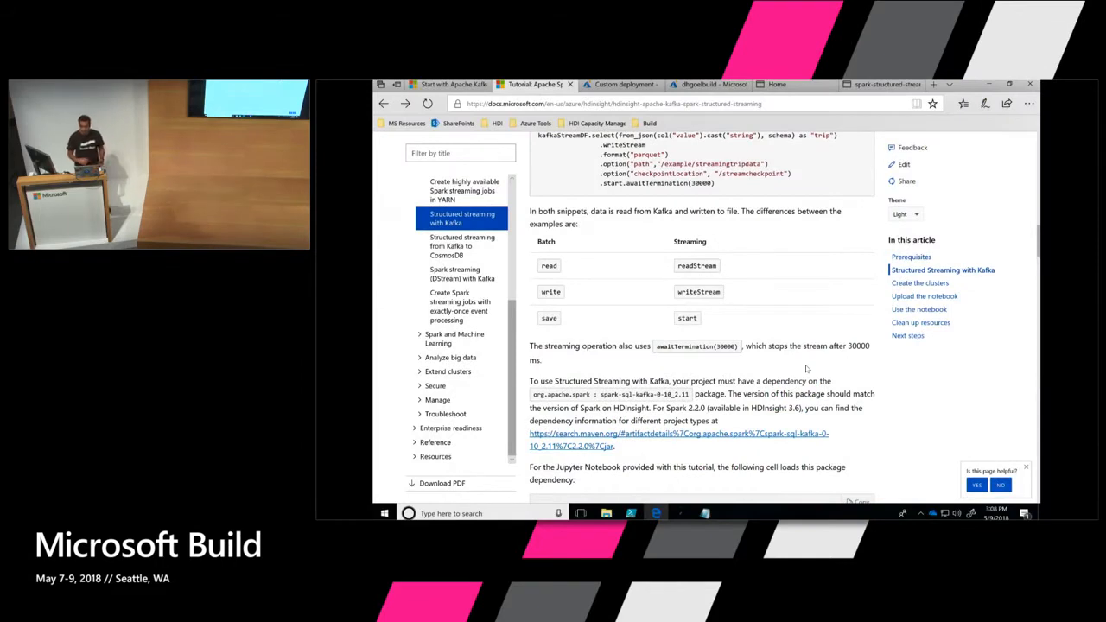
pyautogui.moveTo(735, 297)
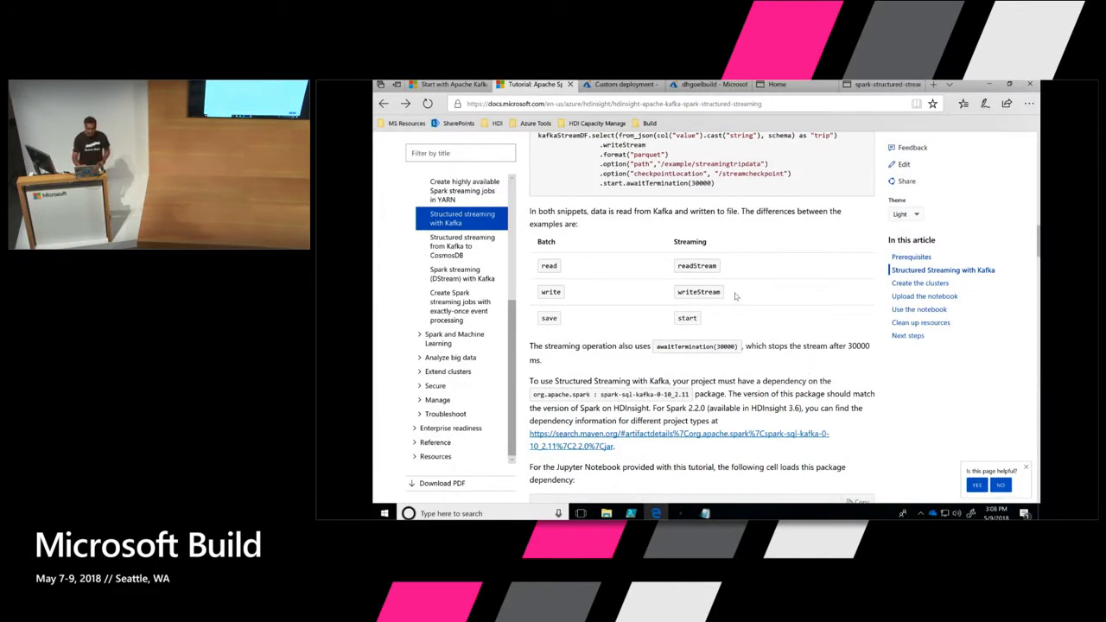
pyautogui.scroll(3)
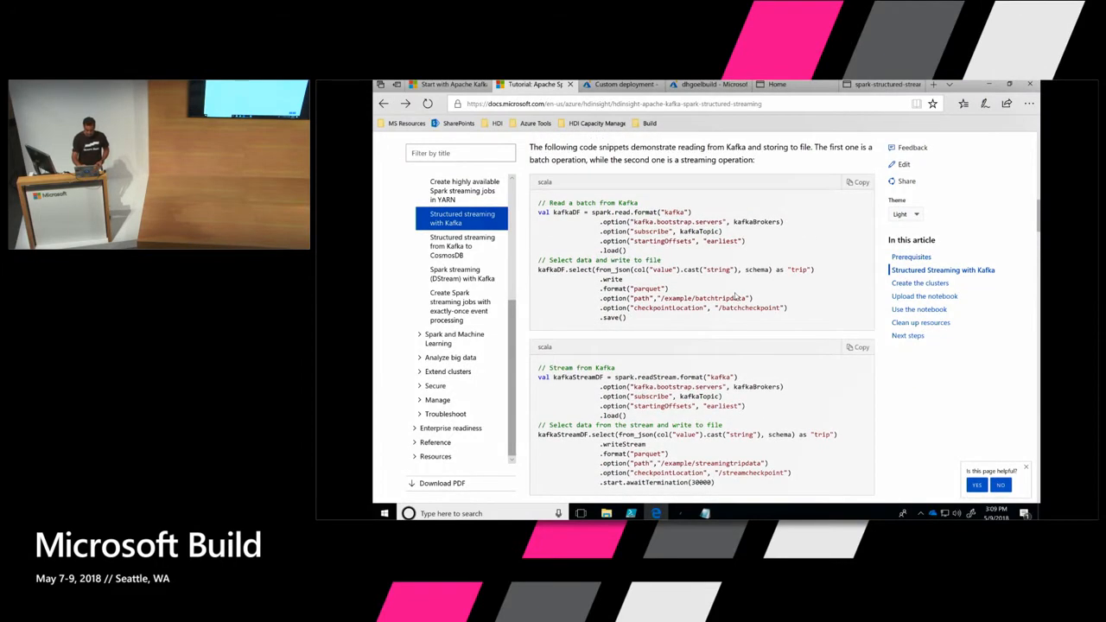
pyautogui.scroll(3)
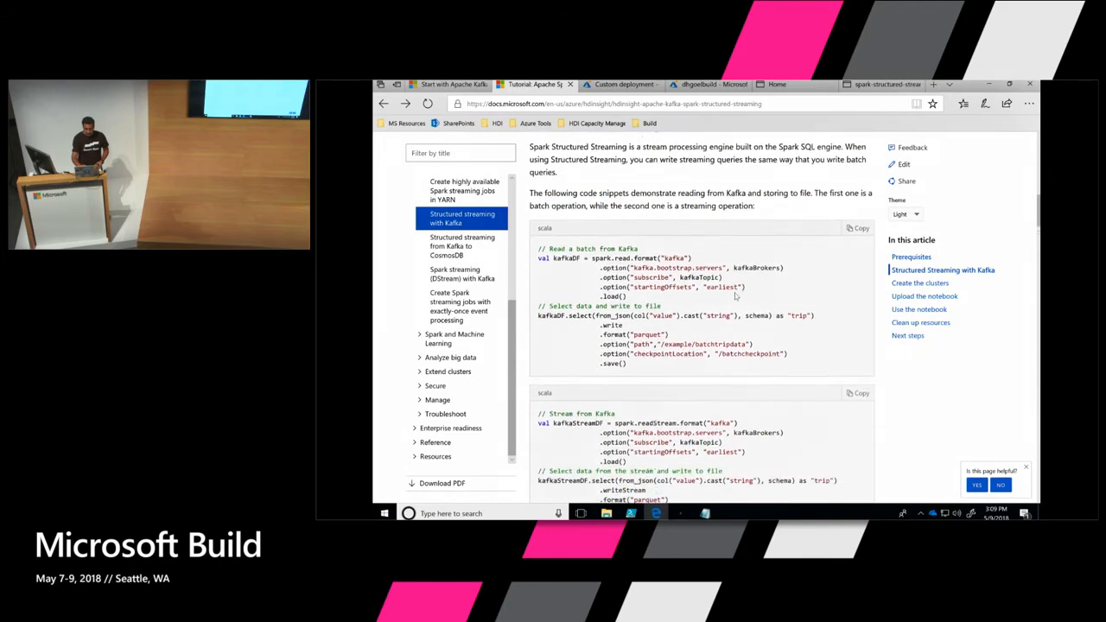
pyautogui.scroll(-3)
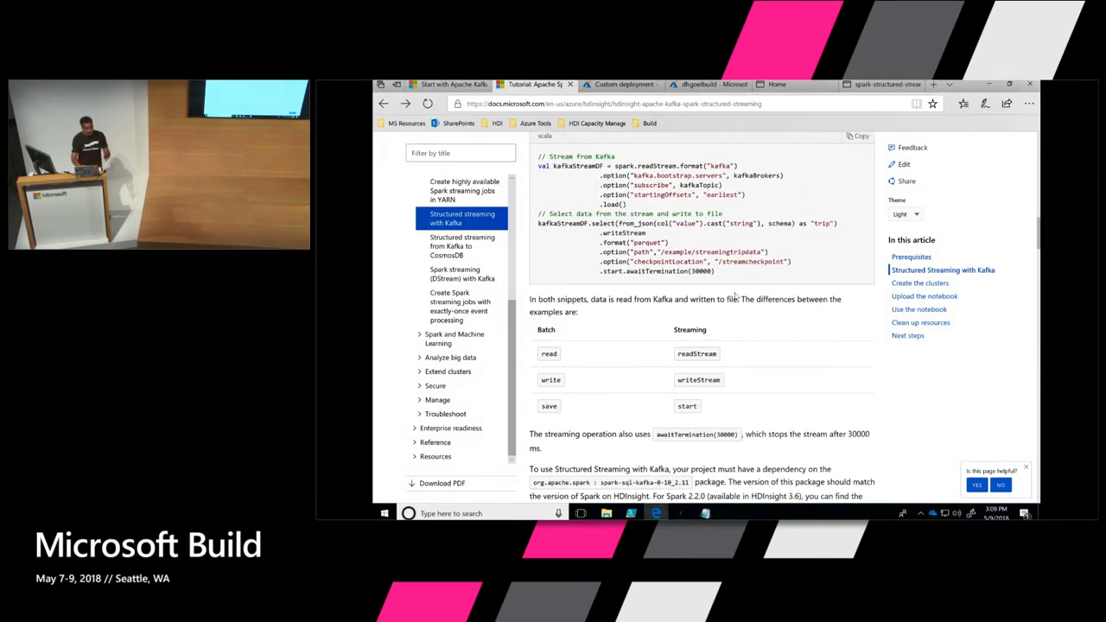
pyautogui.scroll(-3)
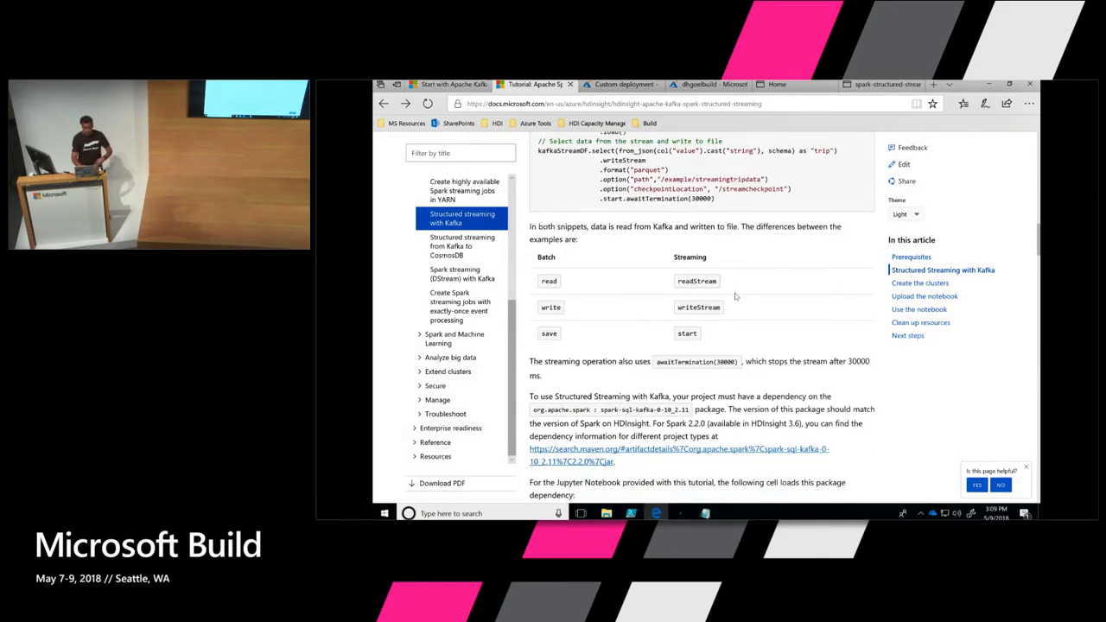
pyautogui.scroll(-3)
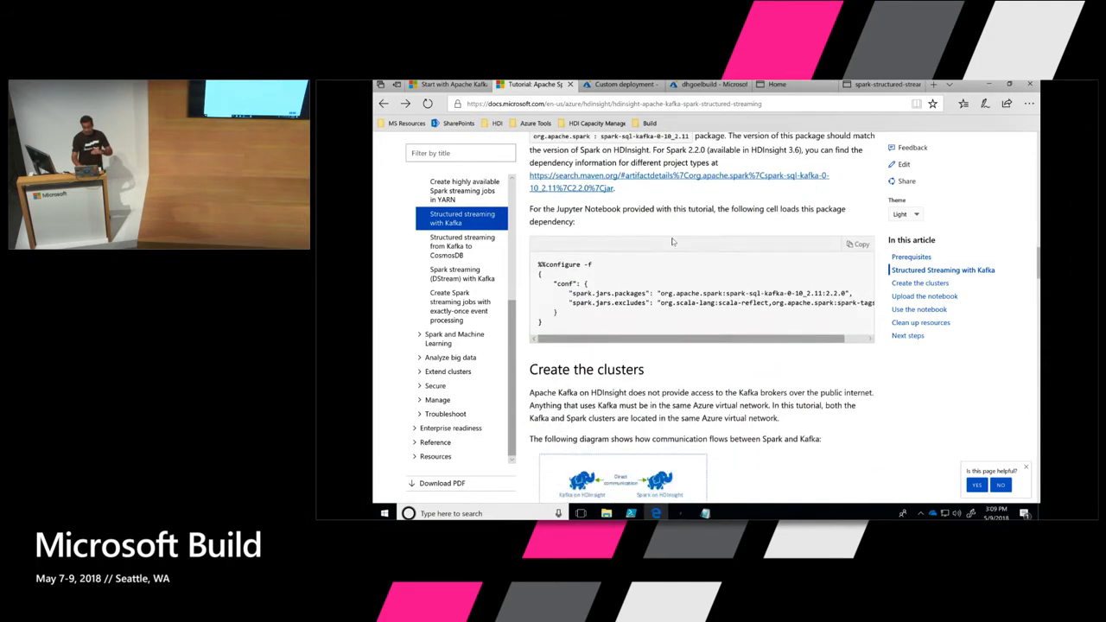
pyautogui.scroll(-3)
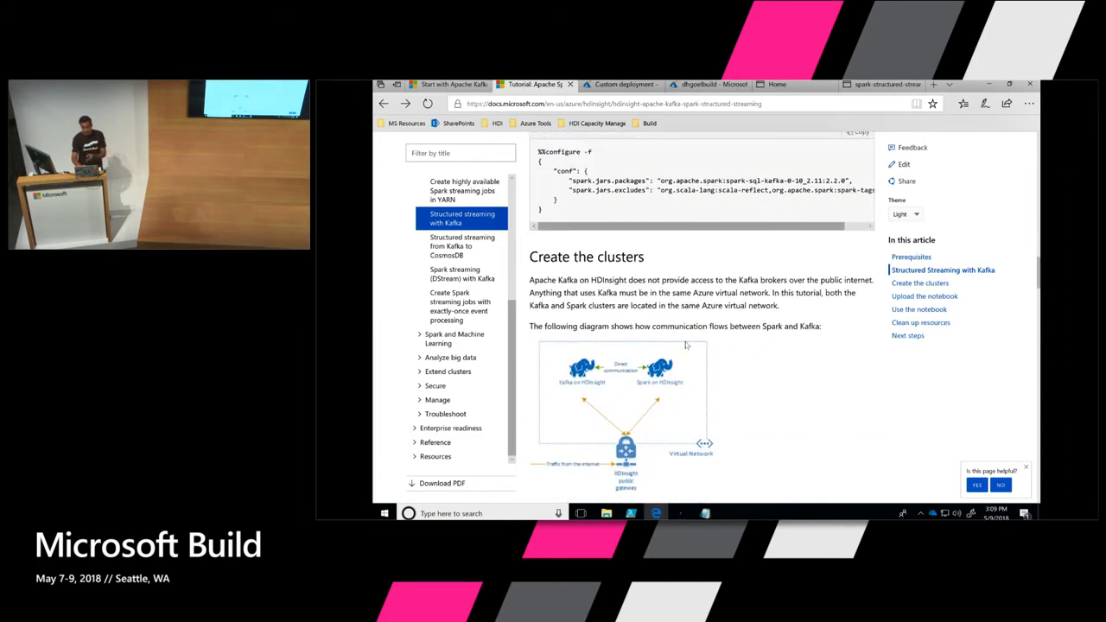
pyautogui.moveTo(631, 374)
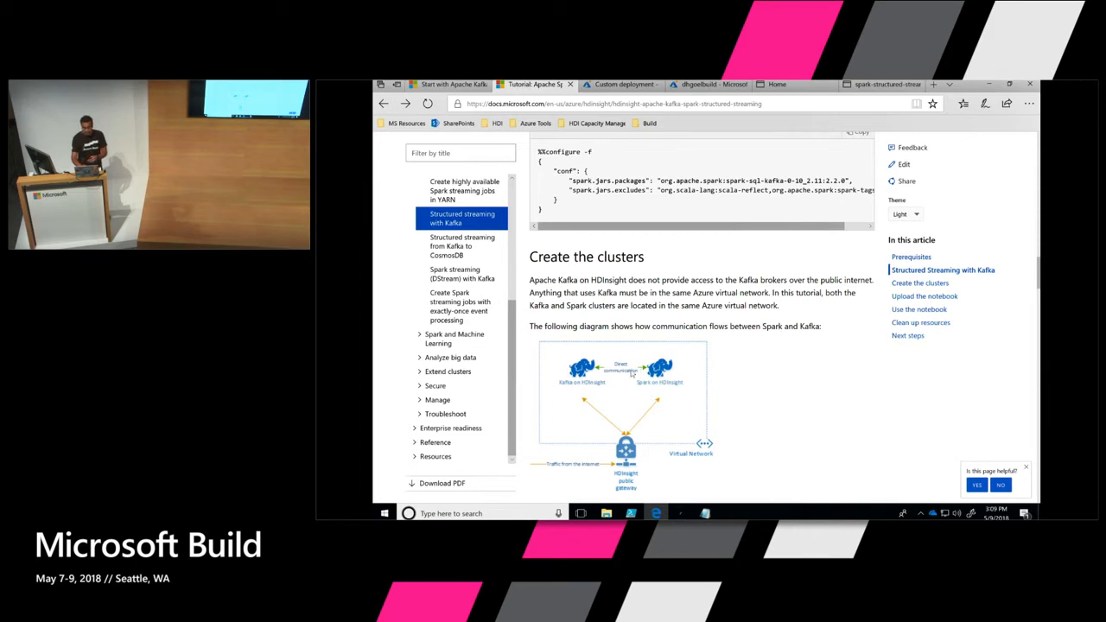
pyautogui.scroll(-3)
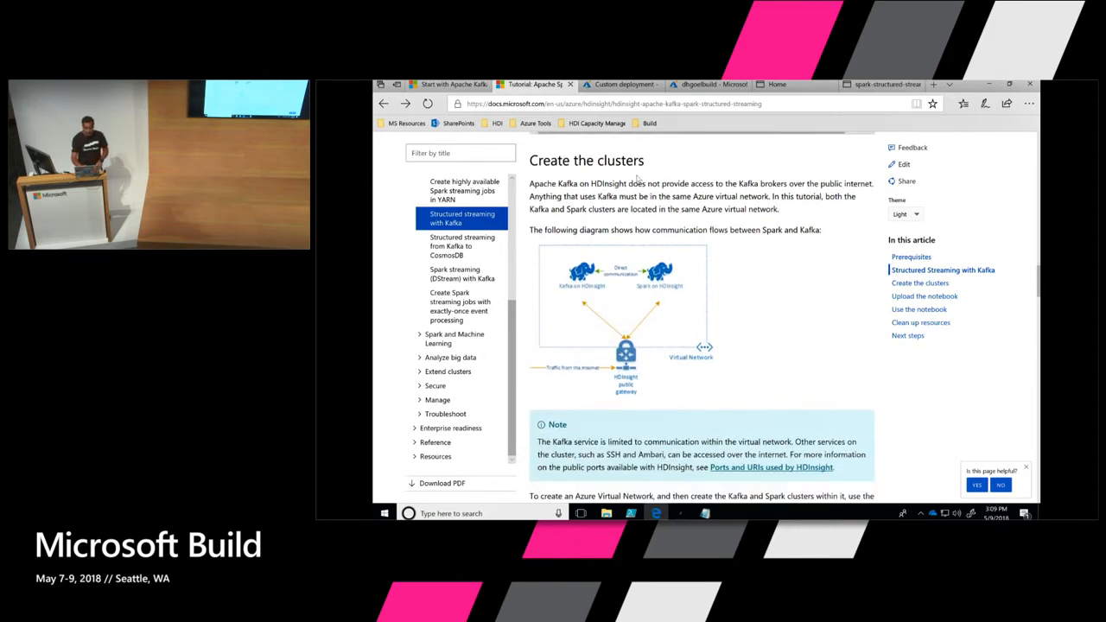
pyautogui.moveTo(618, 254)
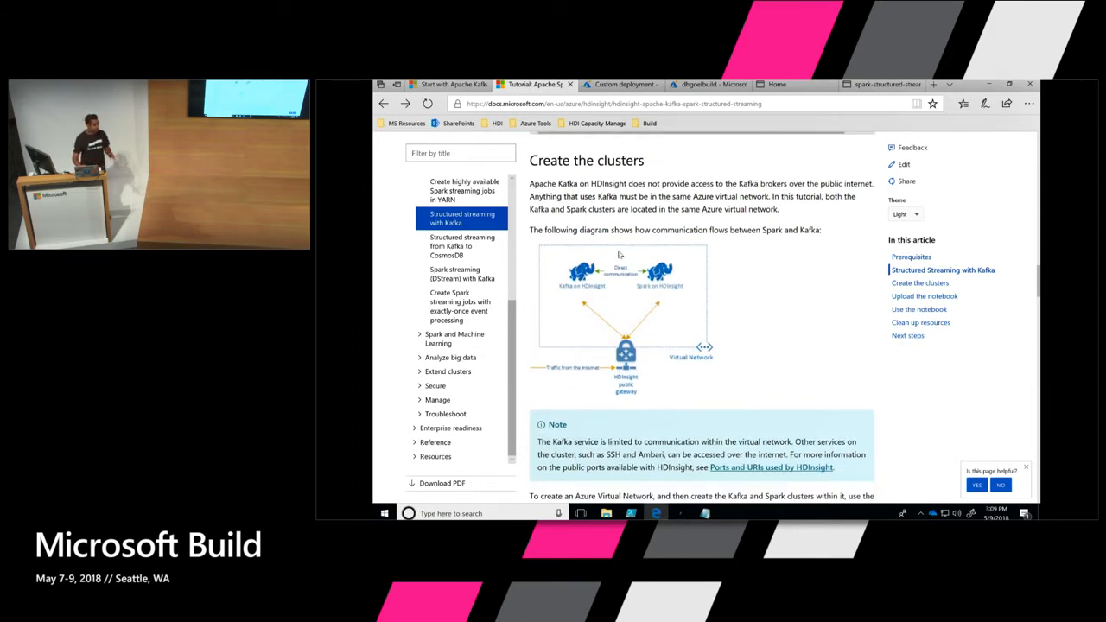
pyautogui.scroll(-3)
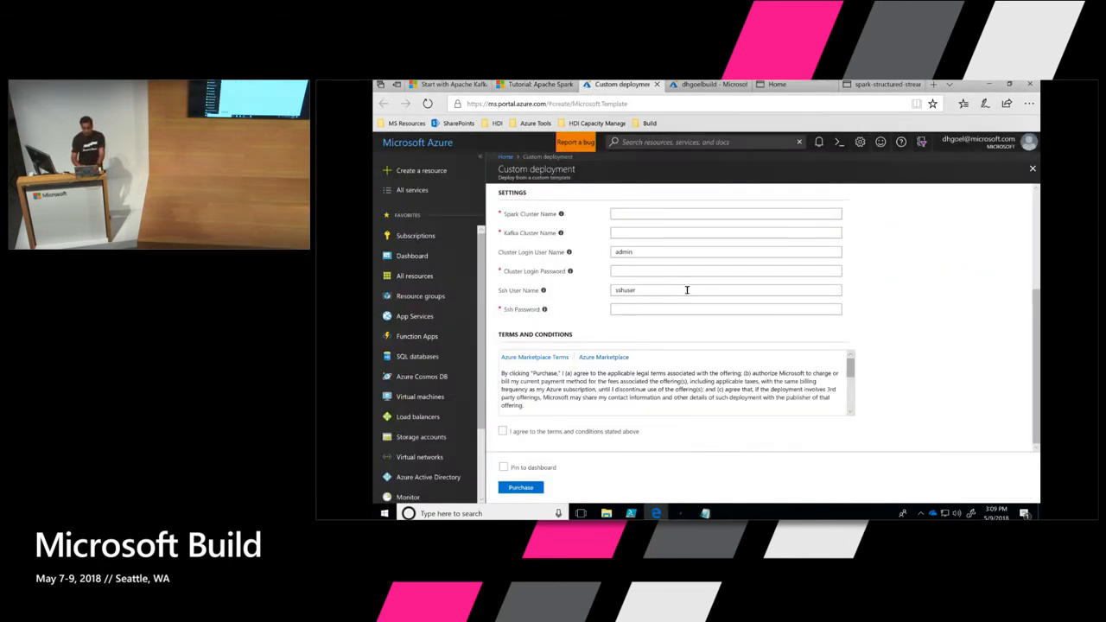
# Step: Scroll the Spark and Kafka custom deployment form, then switch to the dhgoelbuild resource group
pyautogui.scroll(3)
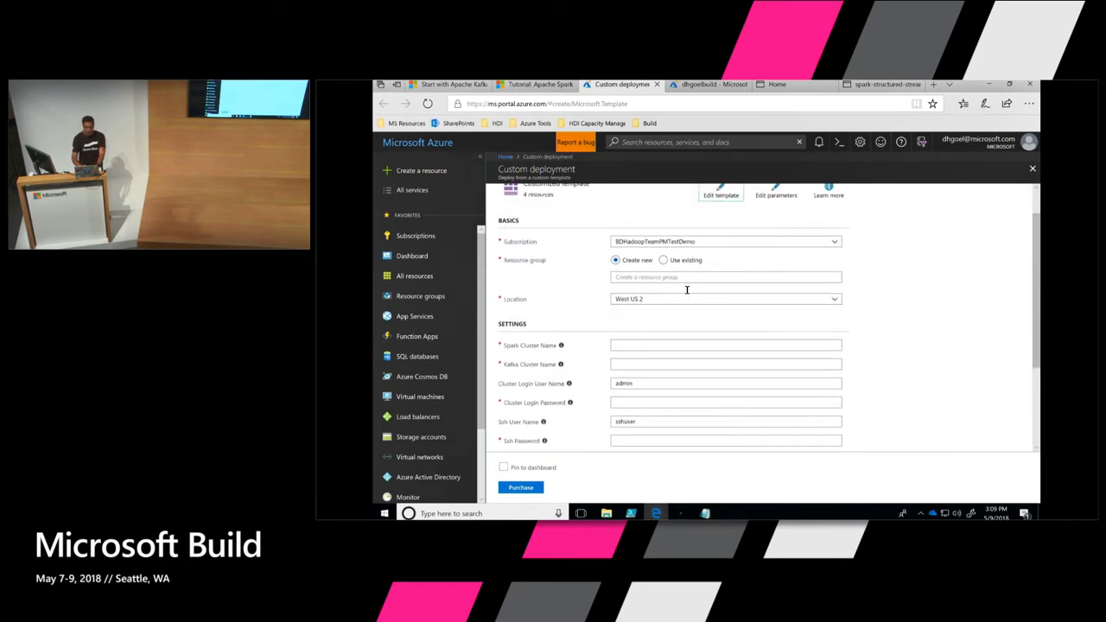
pyautogui.scroll(-3)
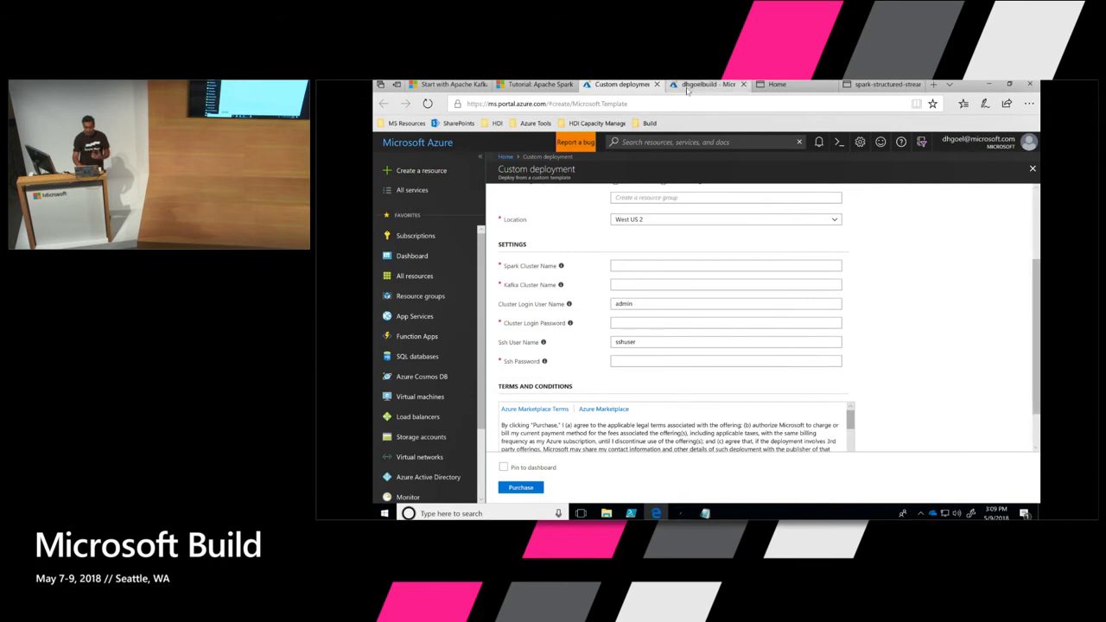
pyautogui.click(704, 83)
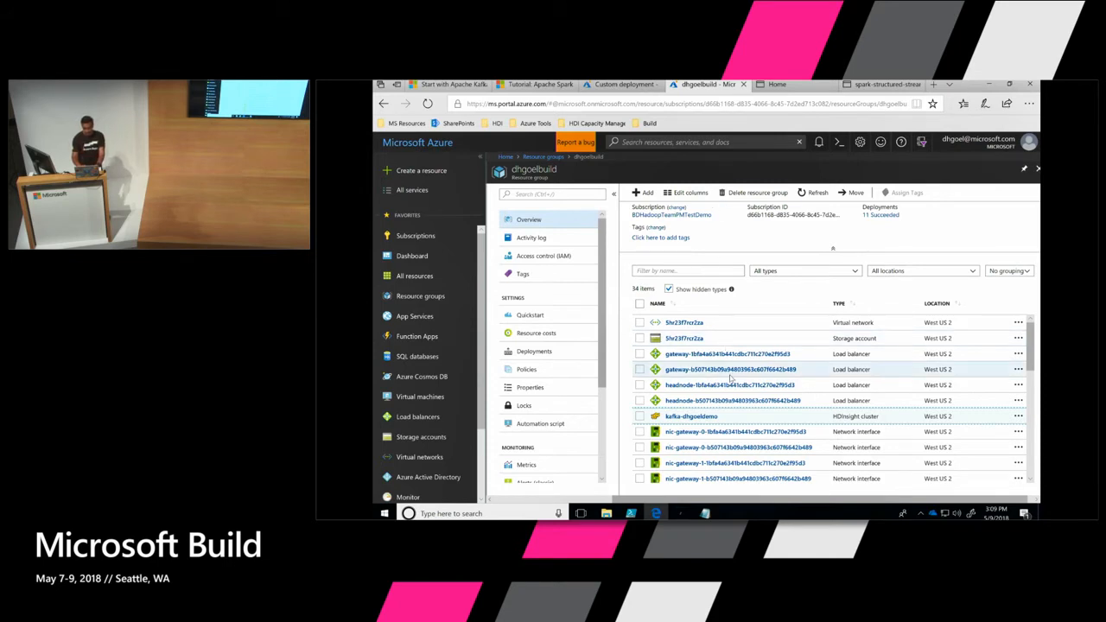
# Step: Browse the dhgoelbuild resource list and open the kafka-dhgoeldemo HDInsight cluster
pyautogui.scroll(-3)
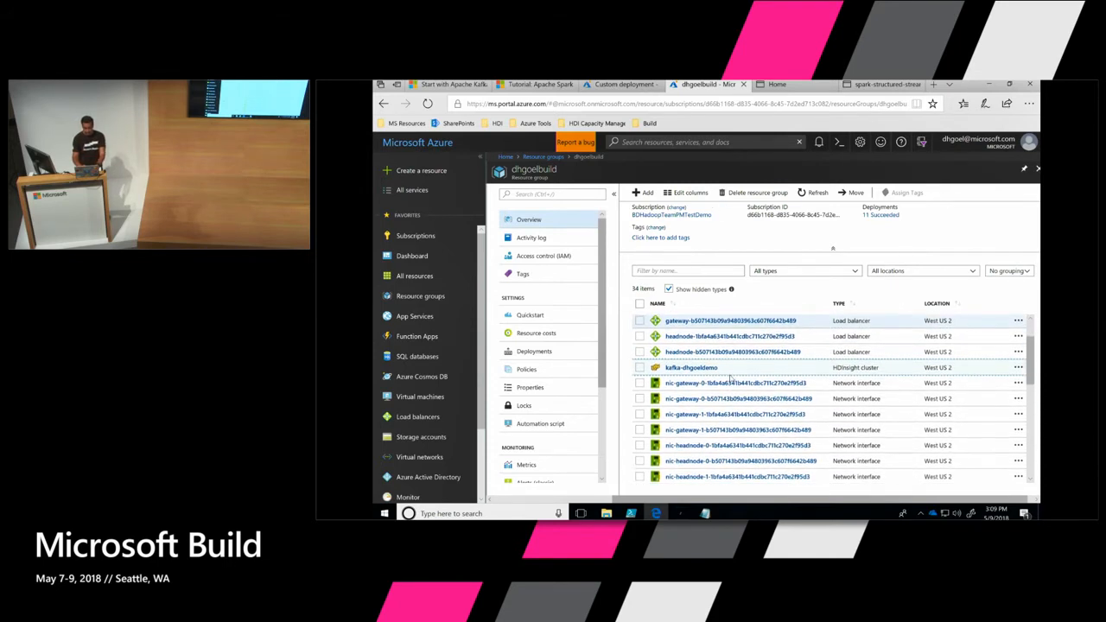
pyautogui.scroll(-3)
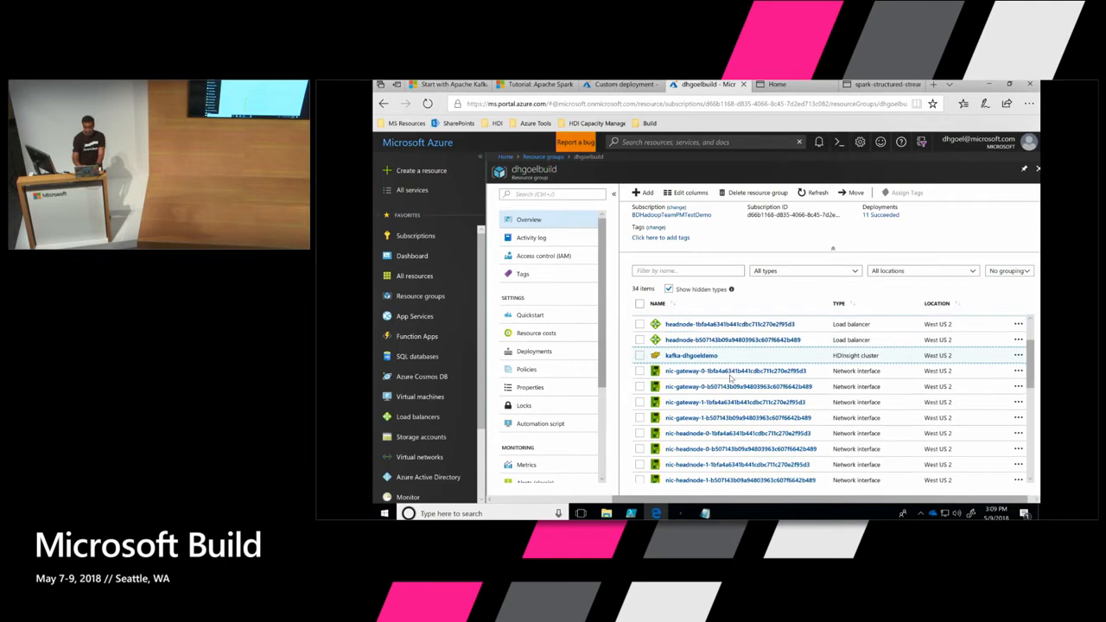
pyautogui.scroll(-3)
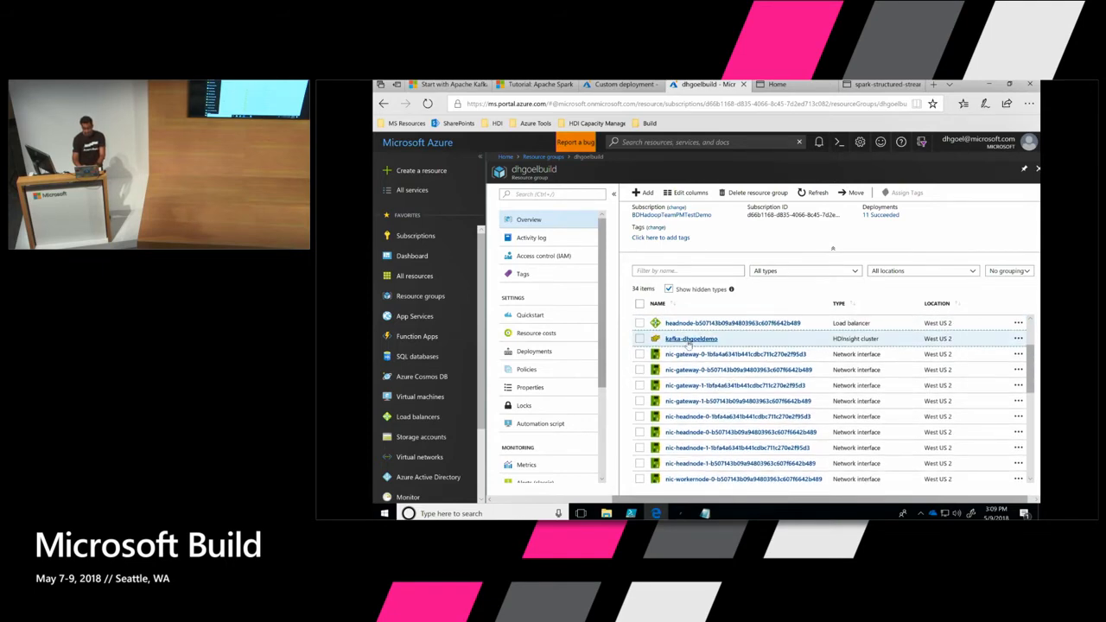
pyautogui.scroll(-3)
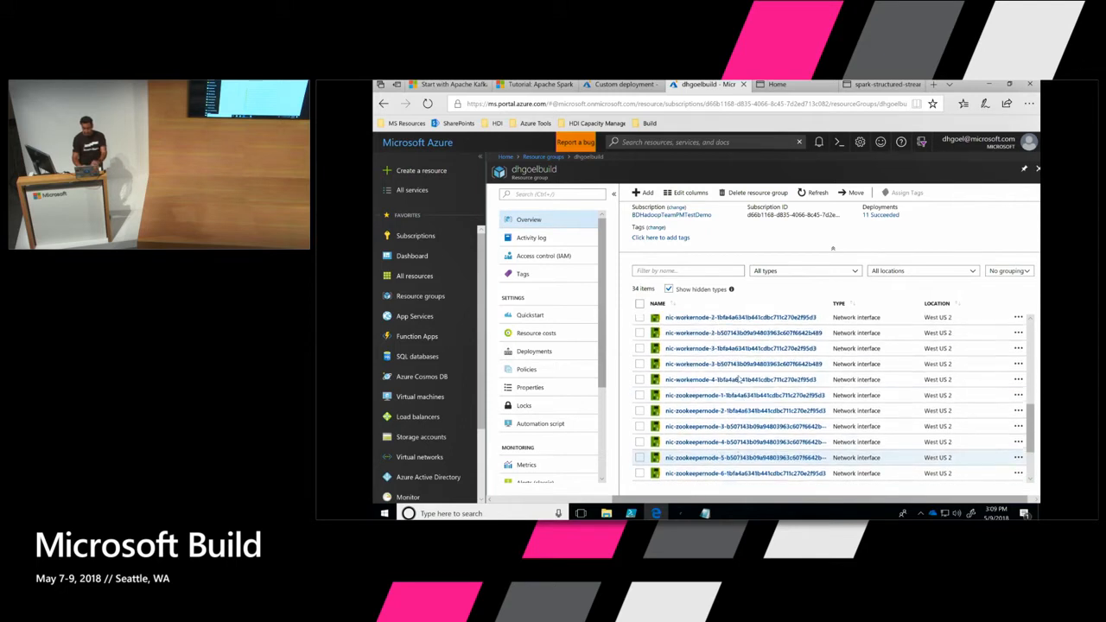
pyautogui.scroll(3)
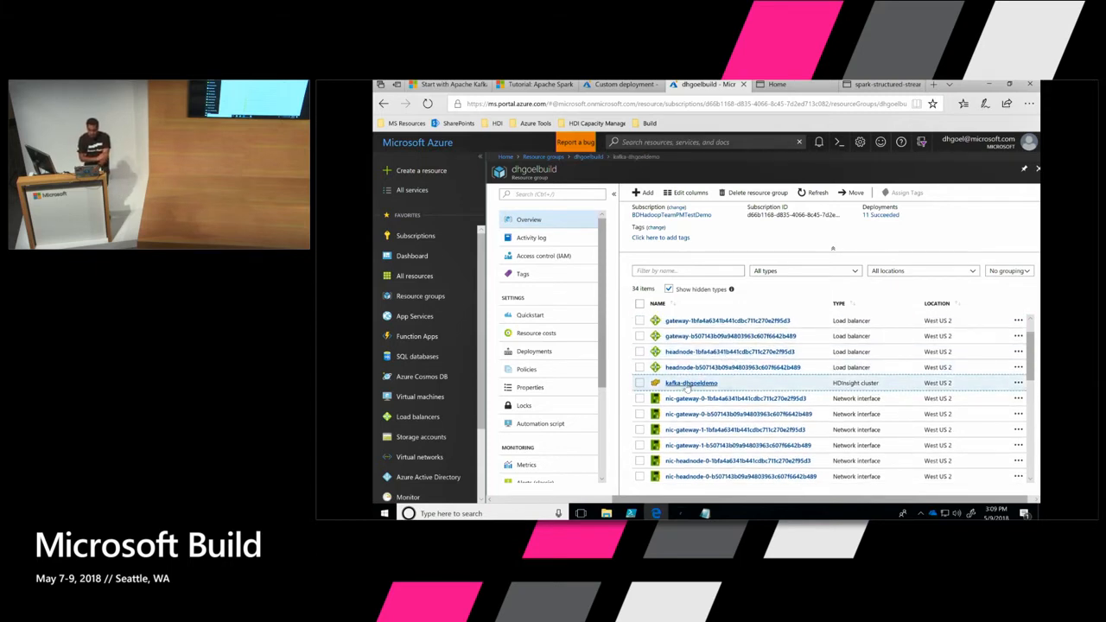
pyautogui.click(691, 383)
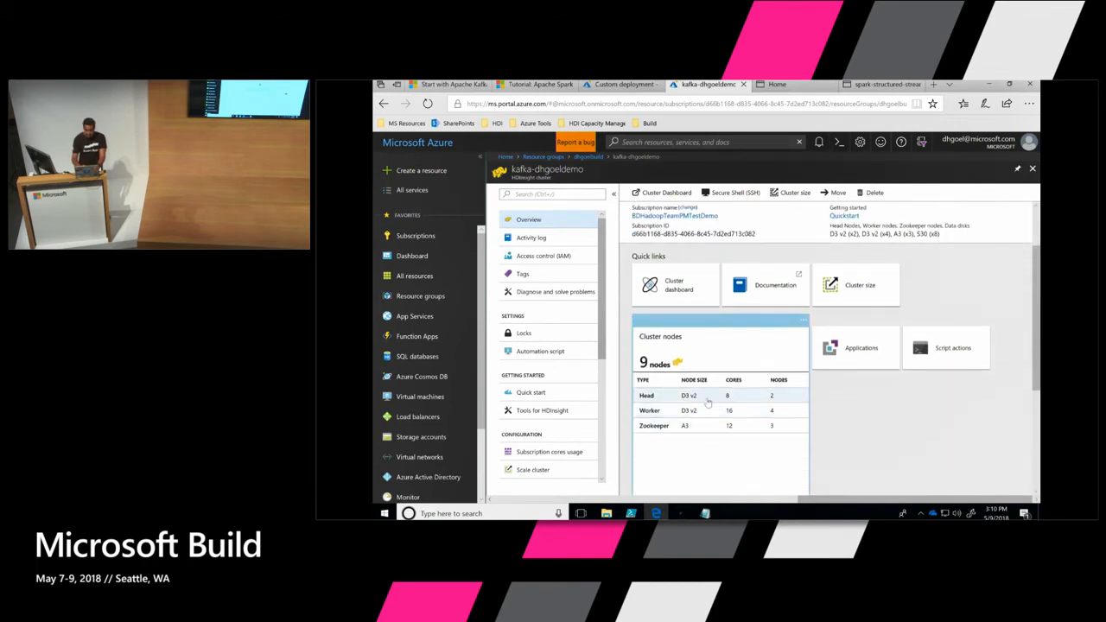
pyautogui.moveTo(682, 418)
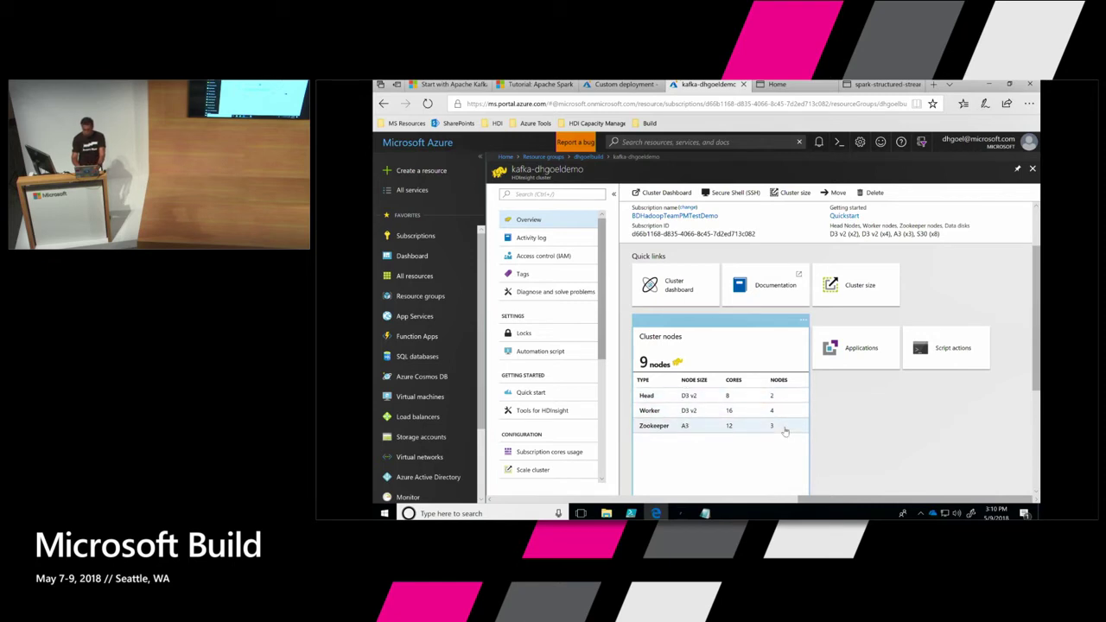
# Step: Review the Kafka cluster's nine nodes, then go to the Spark cluster's Jupyter Home
pyautogui.click(647, 210)
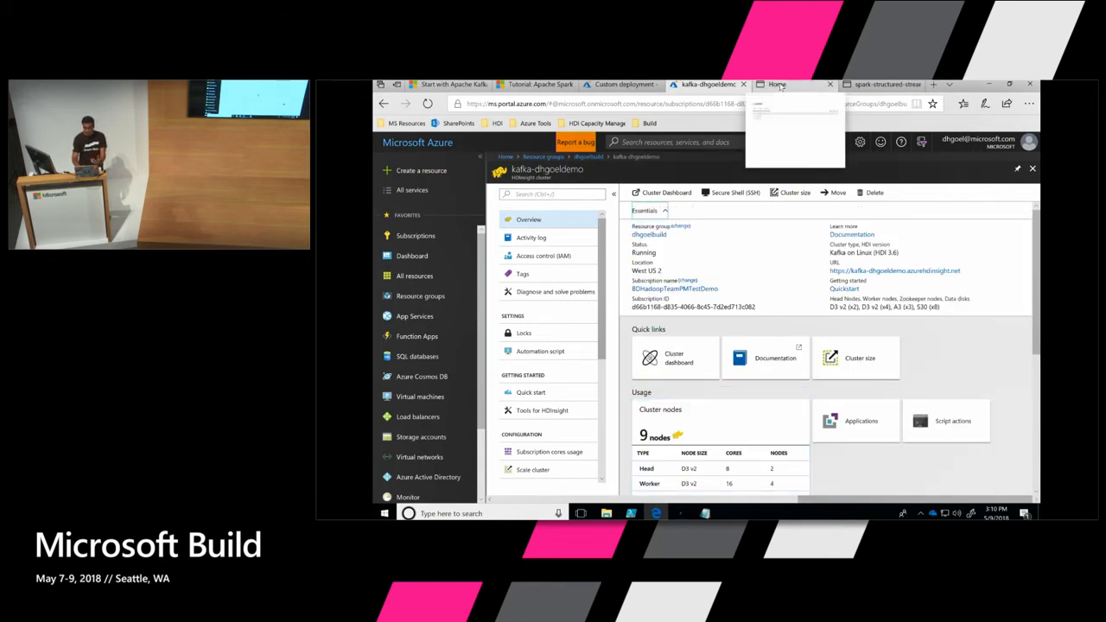
pyautogui.click(776, 83)
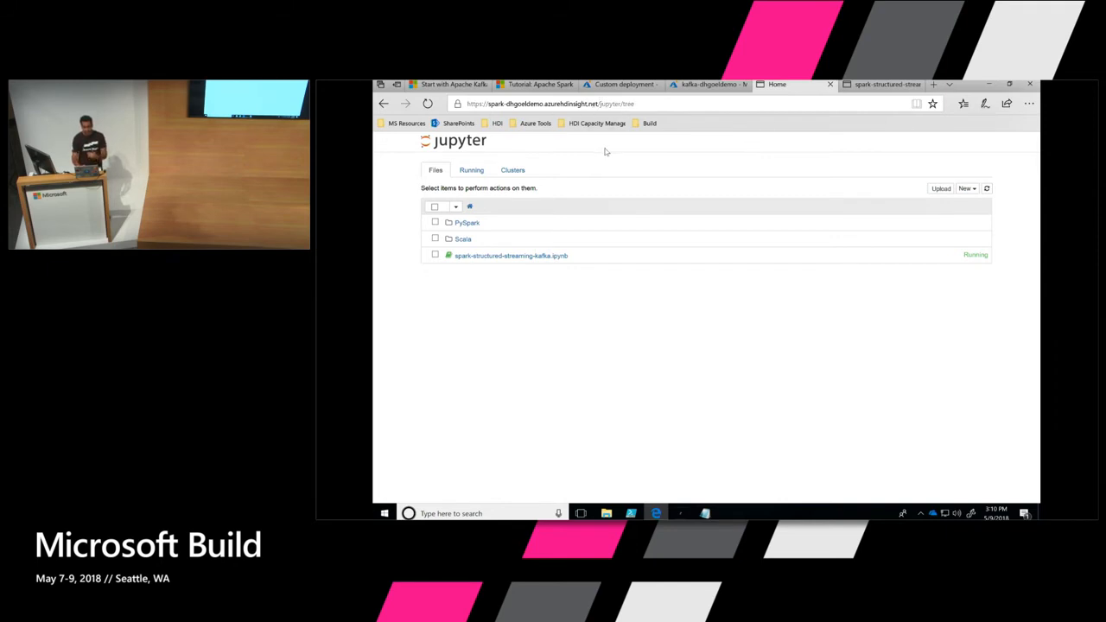
pyautogui.moveTo(560, 260)
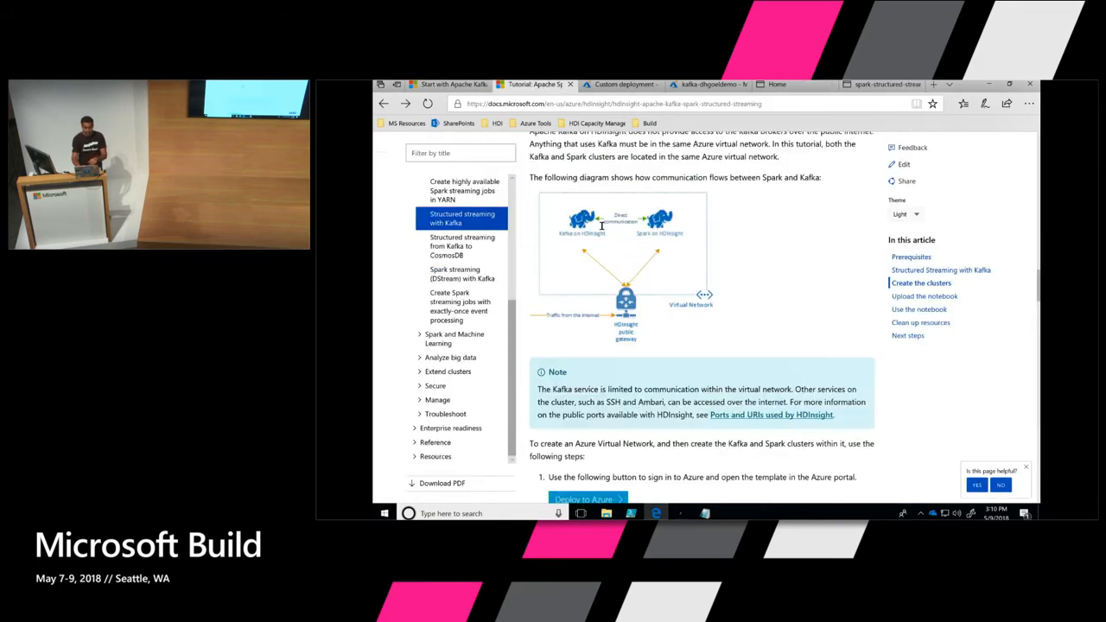
# Step: Scroll the tutorial's cluster-creation steps, then return to the Jupyter notebook file list
pyautogui.scroll(-3)
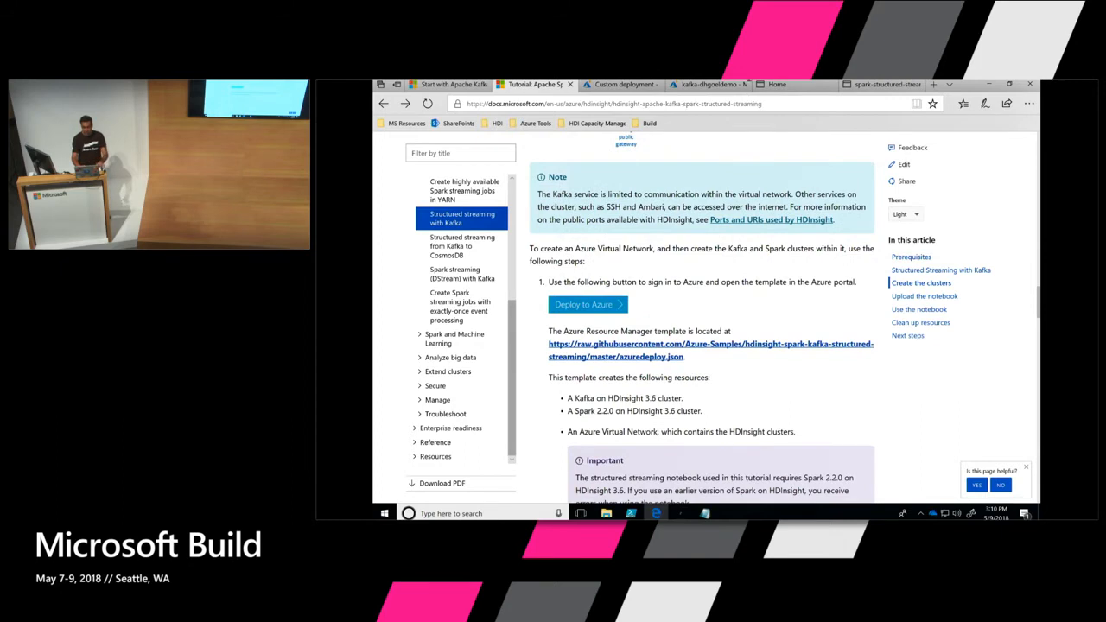
pyautogui.click(771, 84)
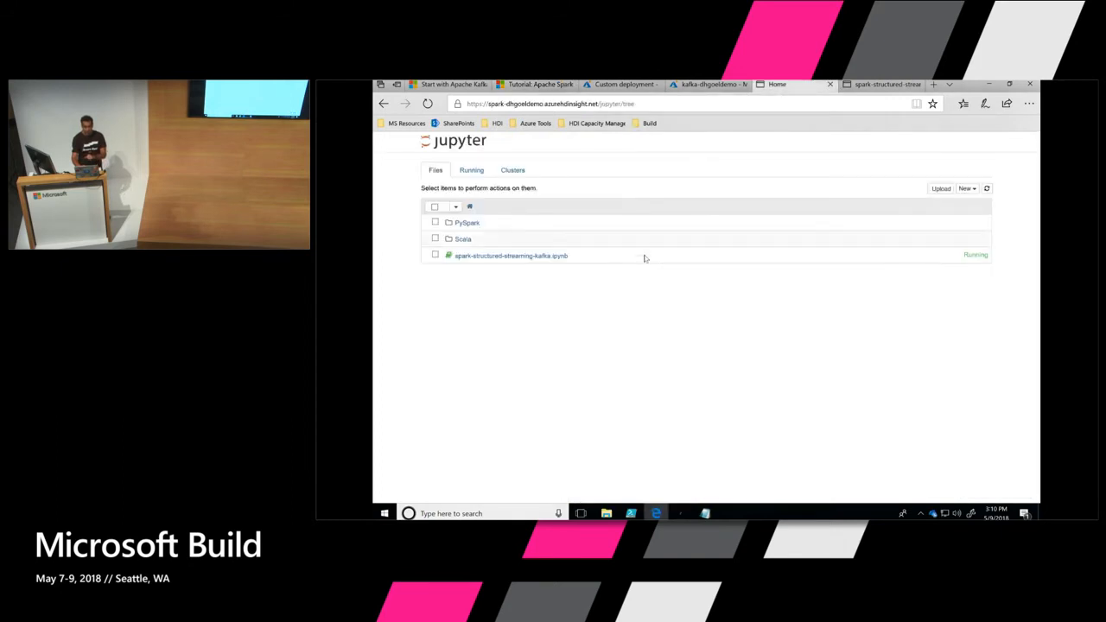
pyautogui.moveTo(860, 99)
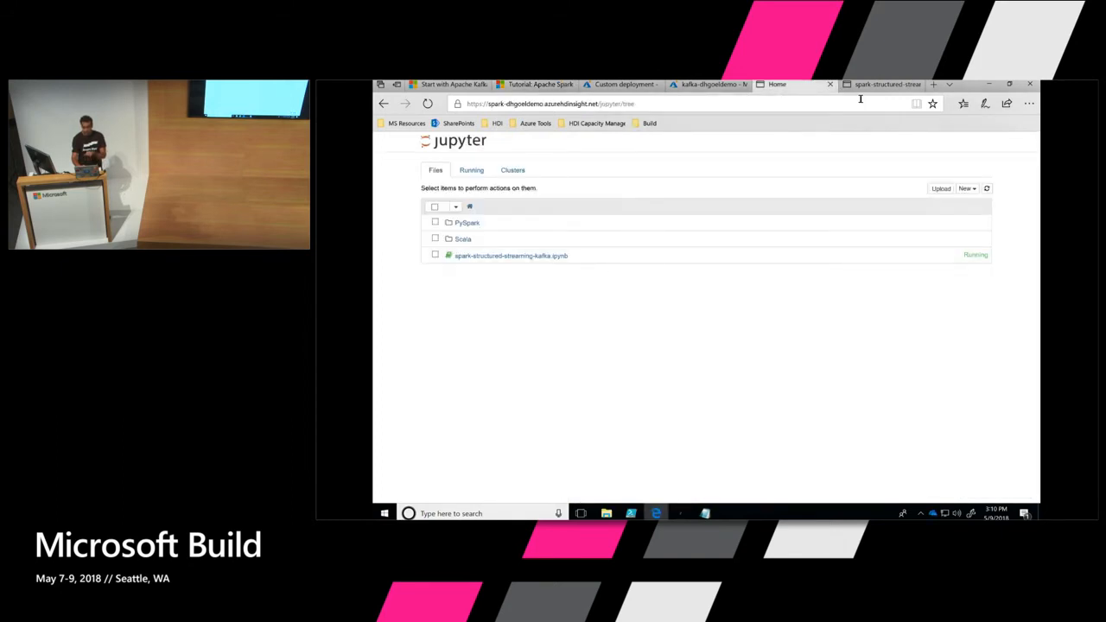
# Step: Open spark-structured-streaming-kafka.ipynb and scroll through its %%configure and Create the Kafka topic sections
pyautogui.click(511, 255)
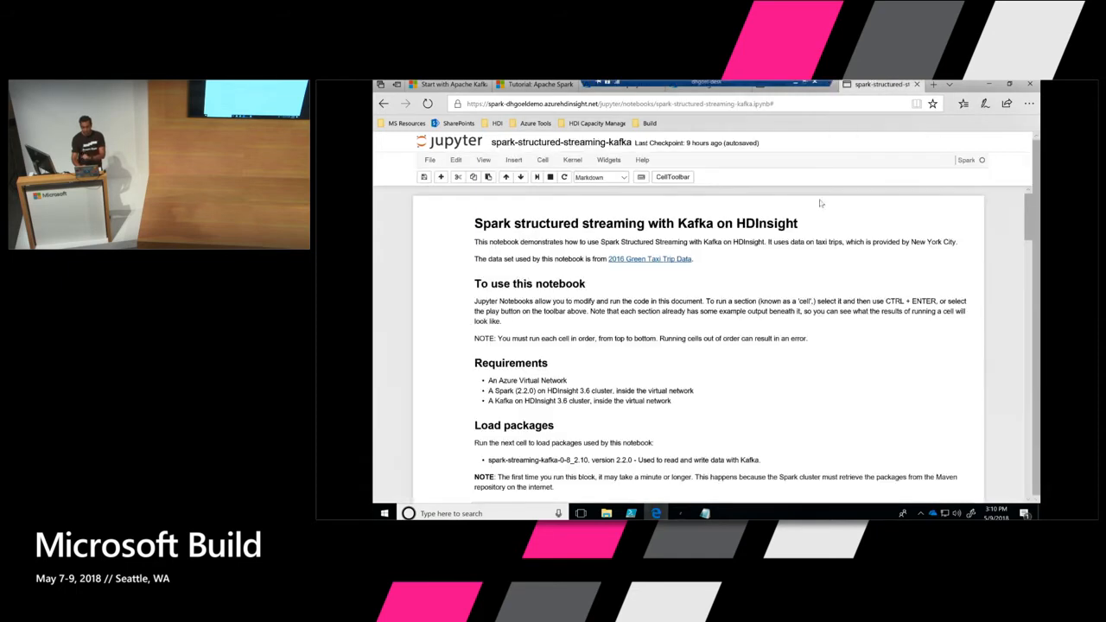
pyautogui.scroll(-3)
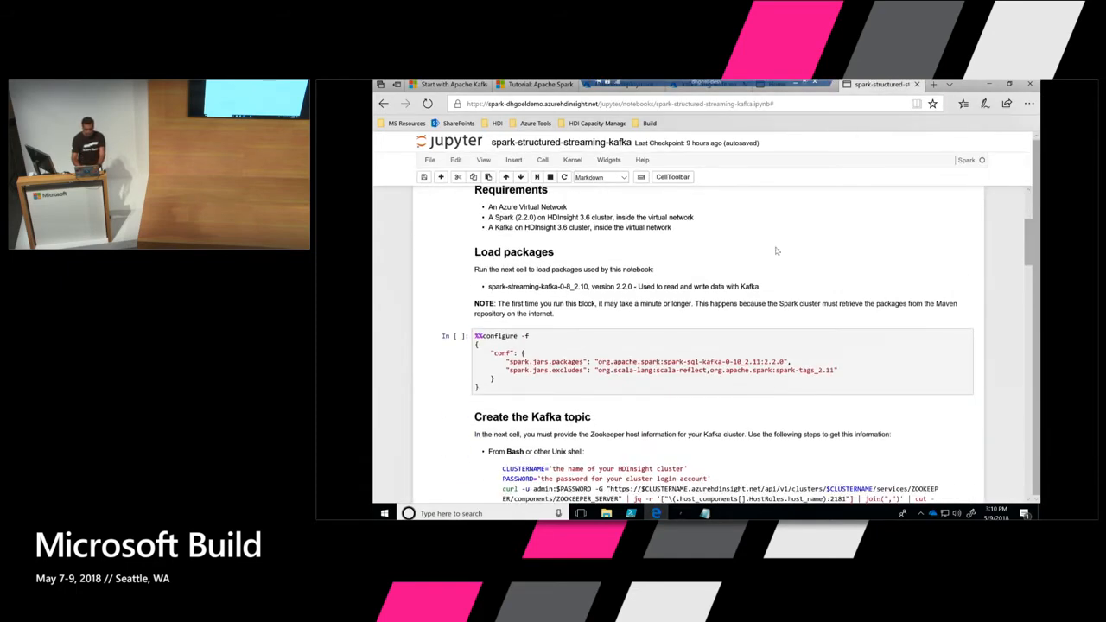
pyautogui.scroll(-3)
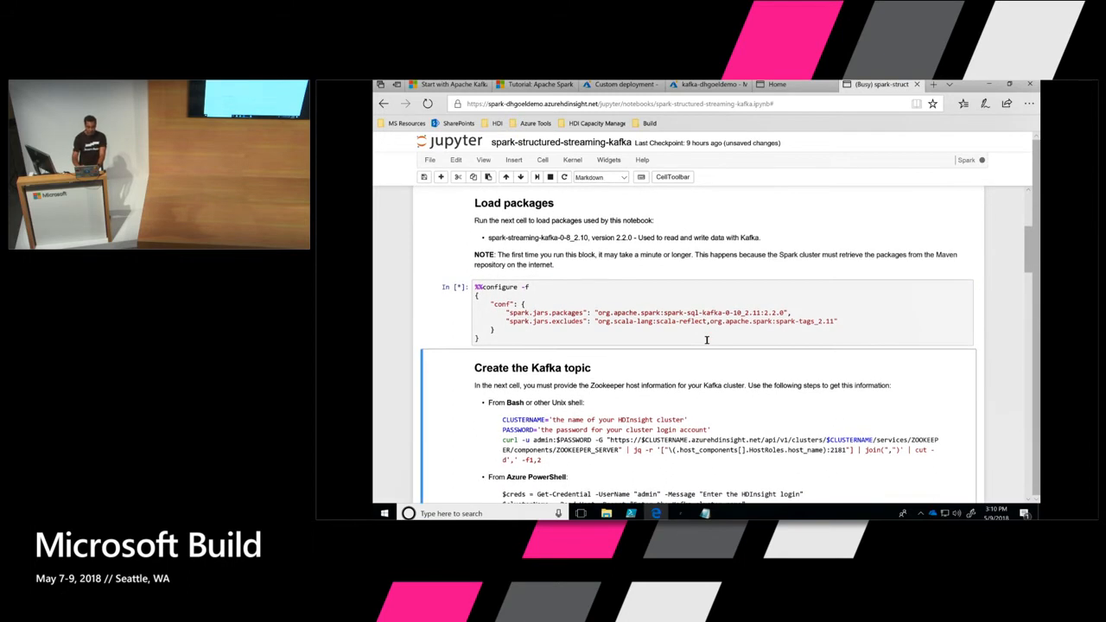
pyautogui.scroll(-3)
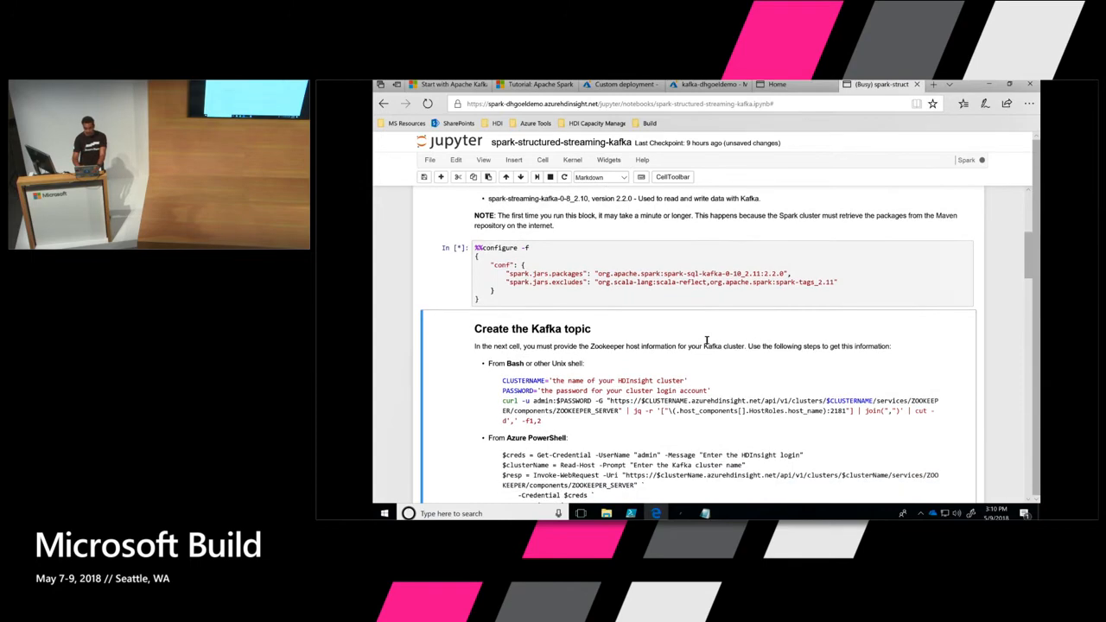
pyautogui.scroll(-3)
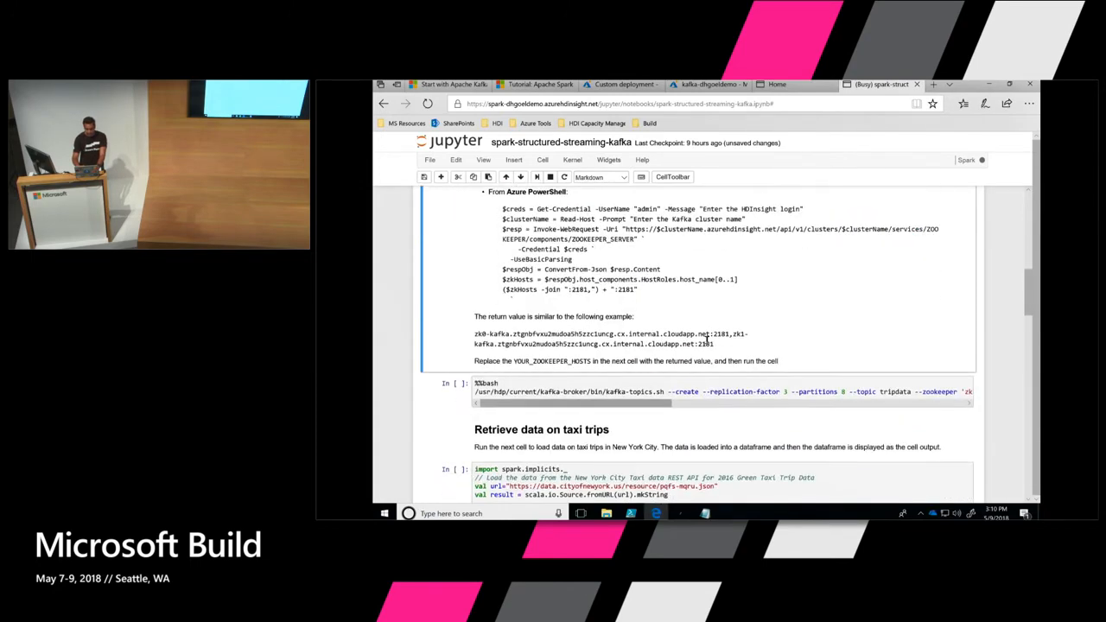
pyautogui.scroll(-3)
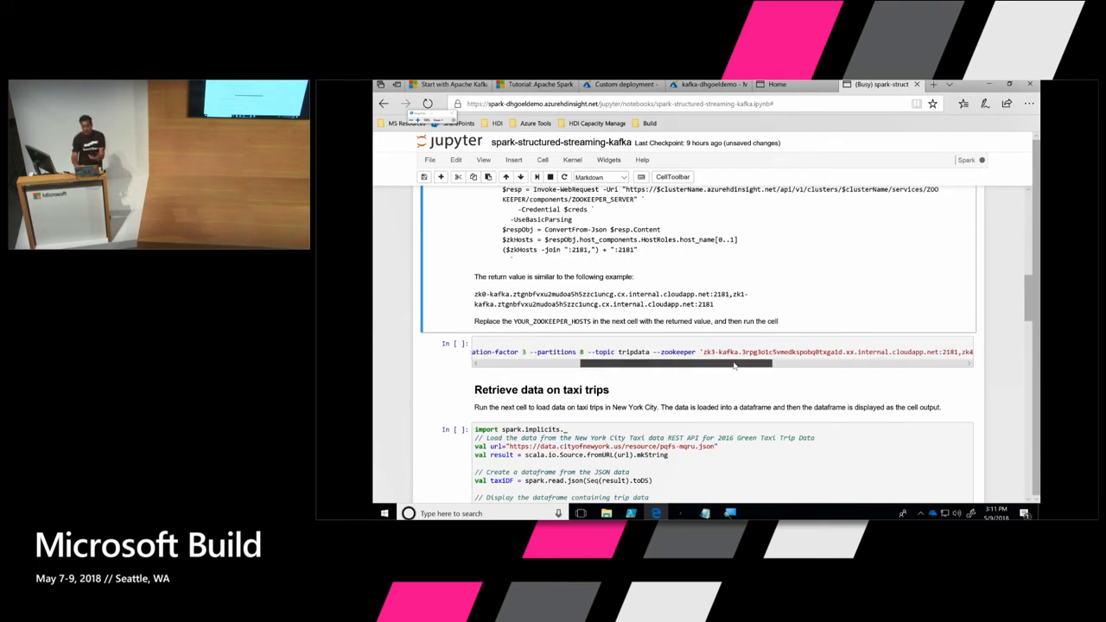
pyautogui.scroll(3)
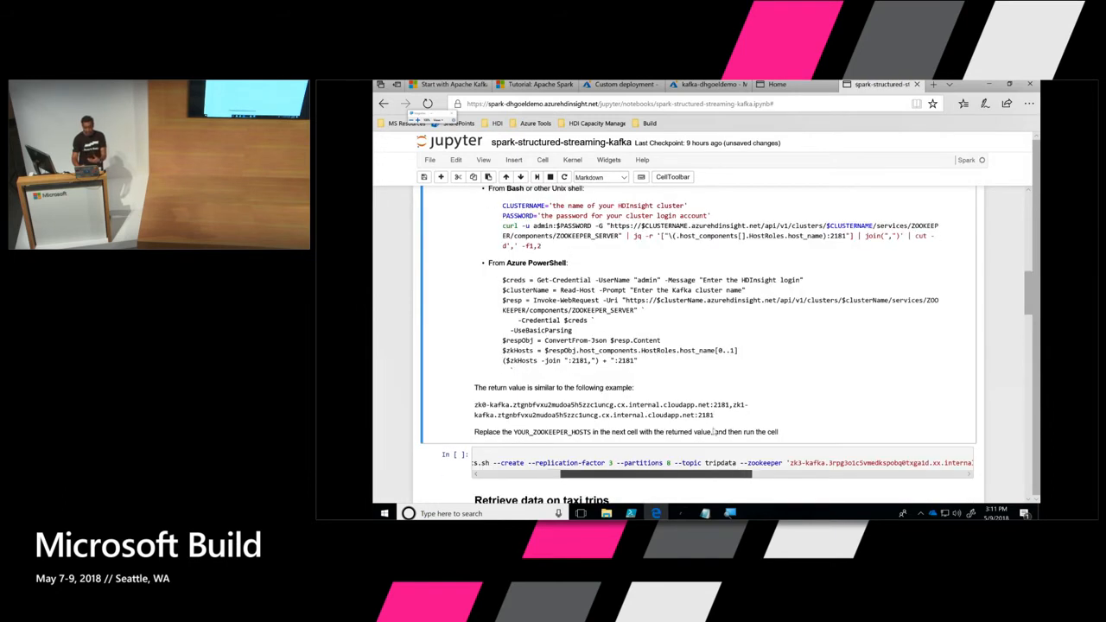
pyautogui.scroll(-3)
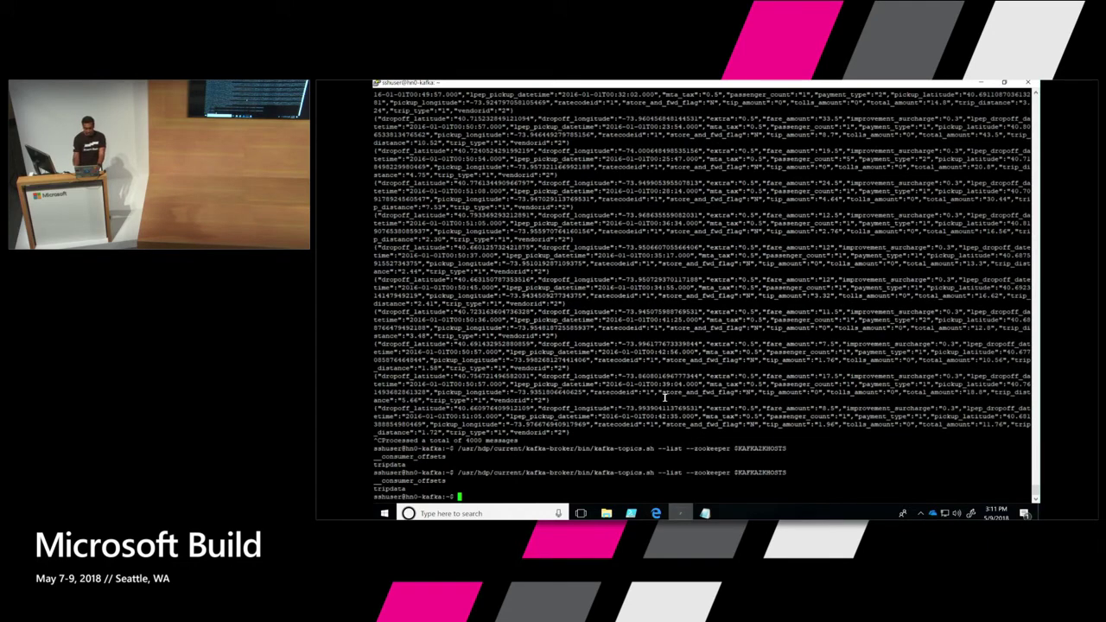
# Step: Describe the tripdata topic using kafka-topics.sh --describe with $KAFKAZKHOSTS
pyautogui.write('/usr/hdp/current/kafka-broker/bin/kafka-topics.sh --describe --zookeeper $KAFKAZKHOSTS --topic tripdata')
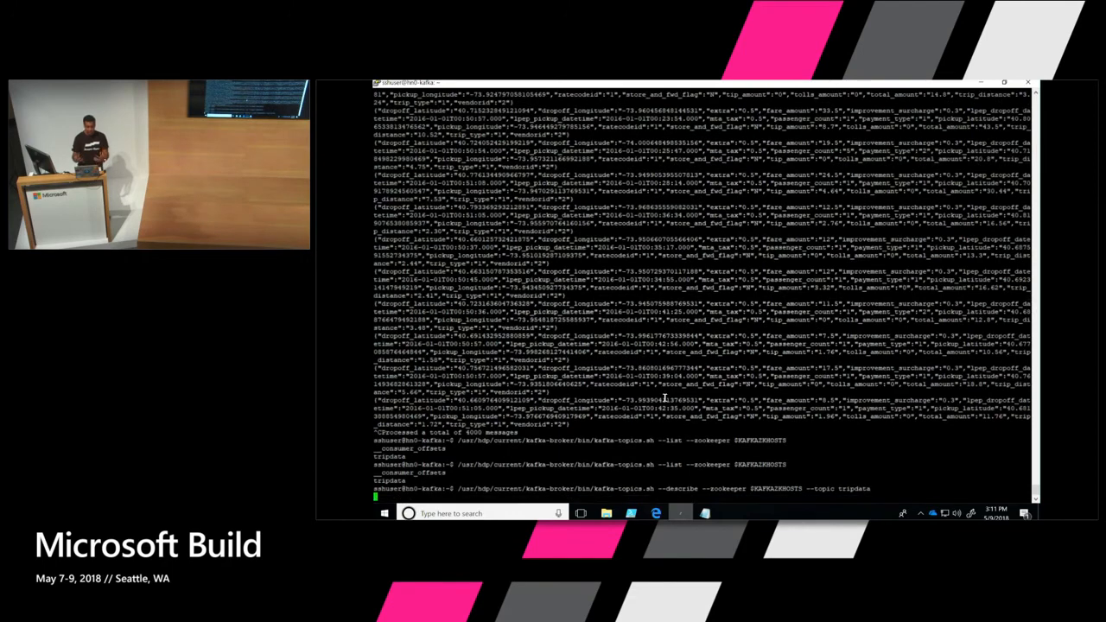
pyautogui.press('Return')
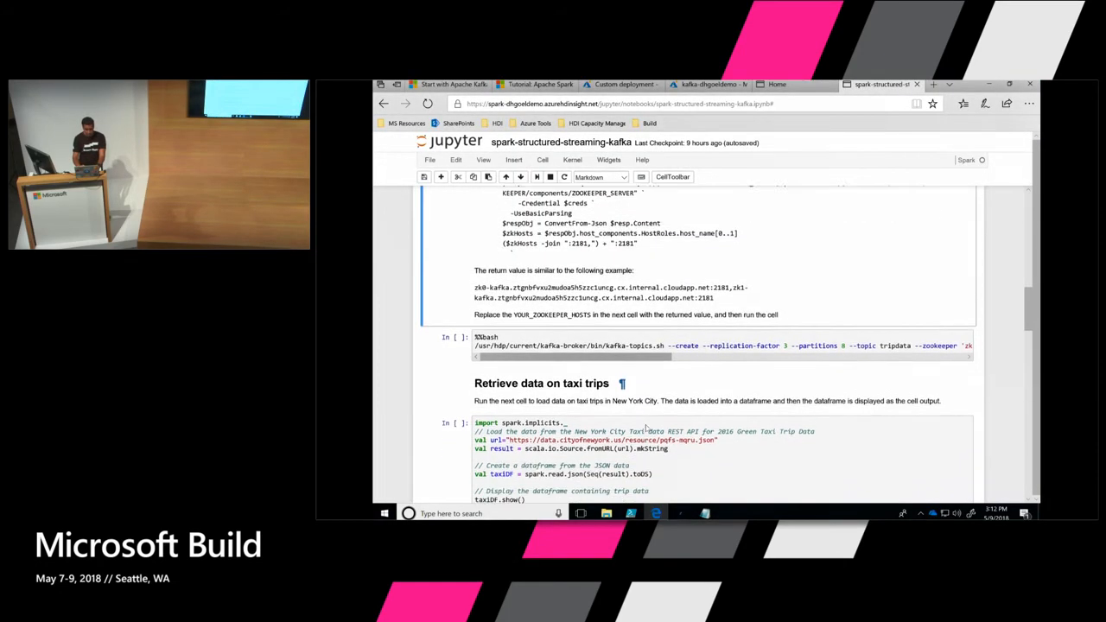
# Step: Run the Retrieve data on taxi trips cell and scroll through the top 20 taxiDF rows
pyautogui.scroll(-3)
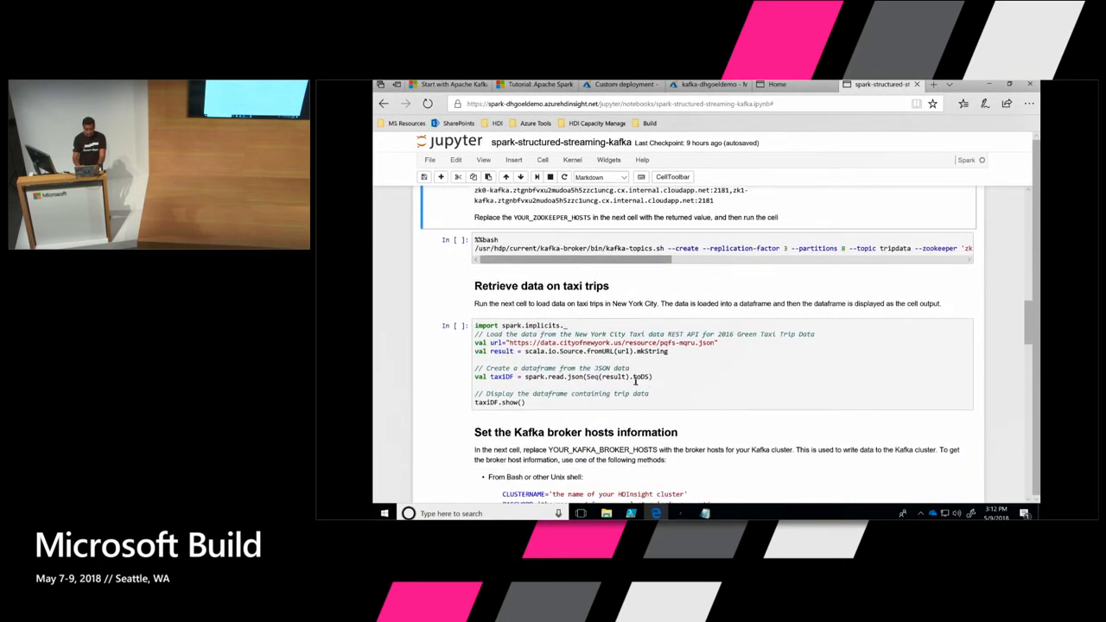
pyautogui.click(605, 363)
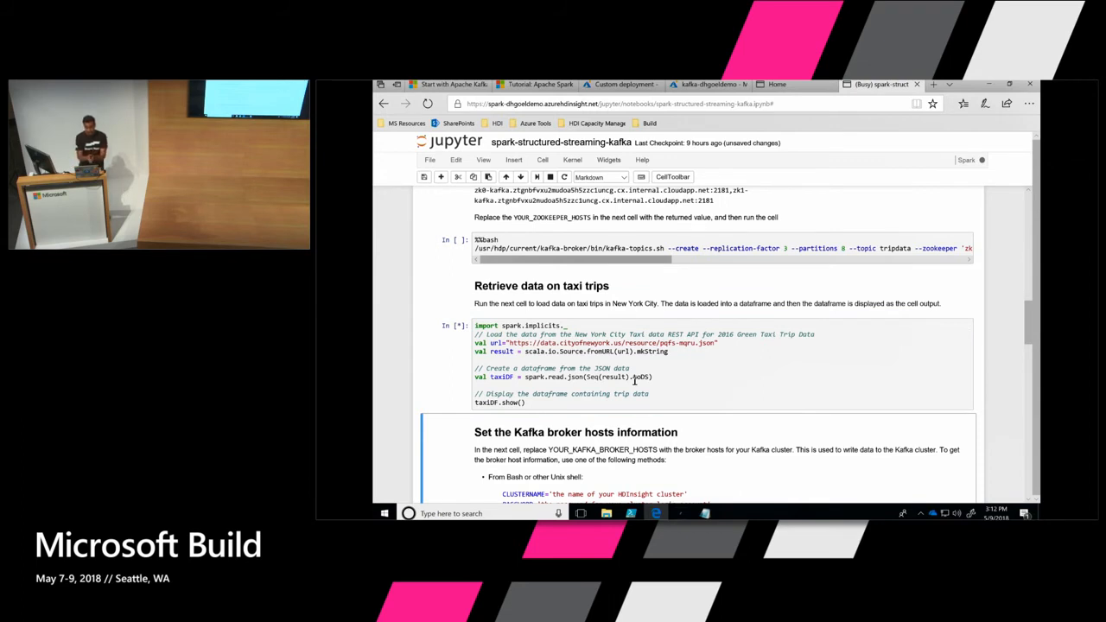
pyautogui.scroll(-3)
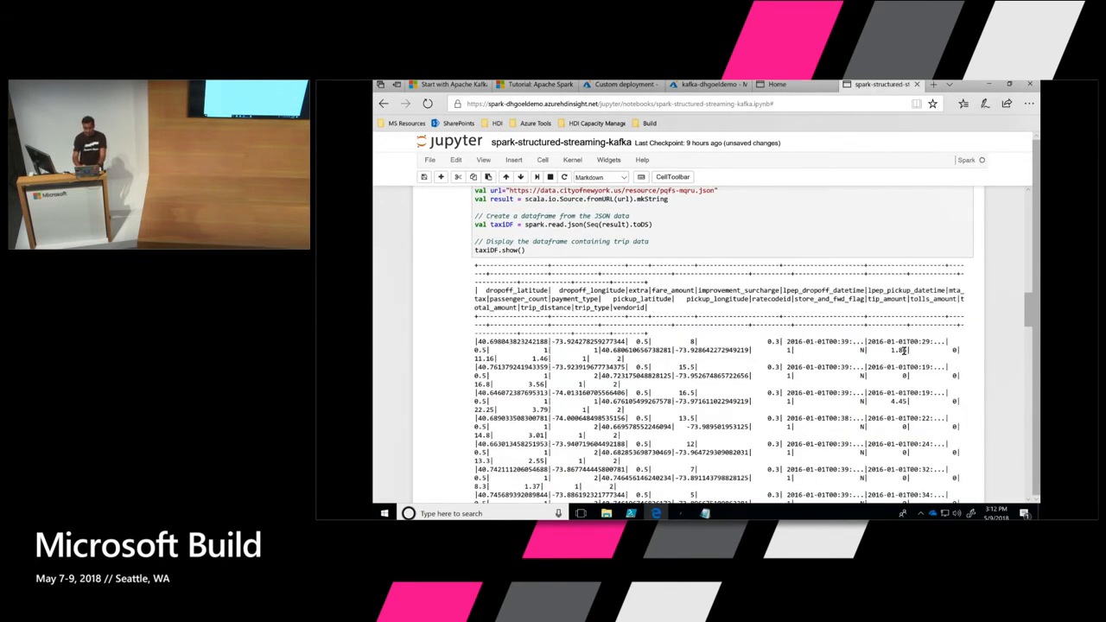
pyautogui.scroll(-3)
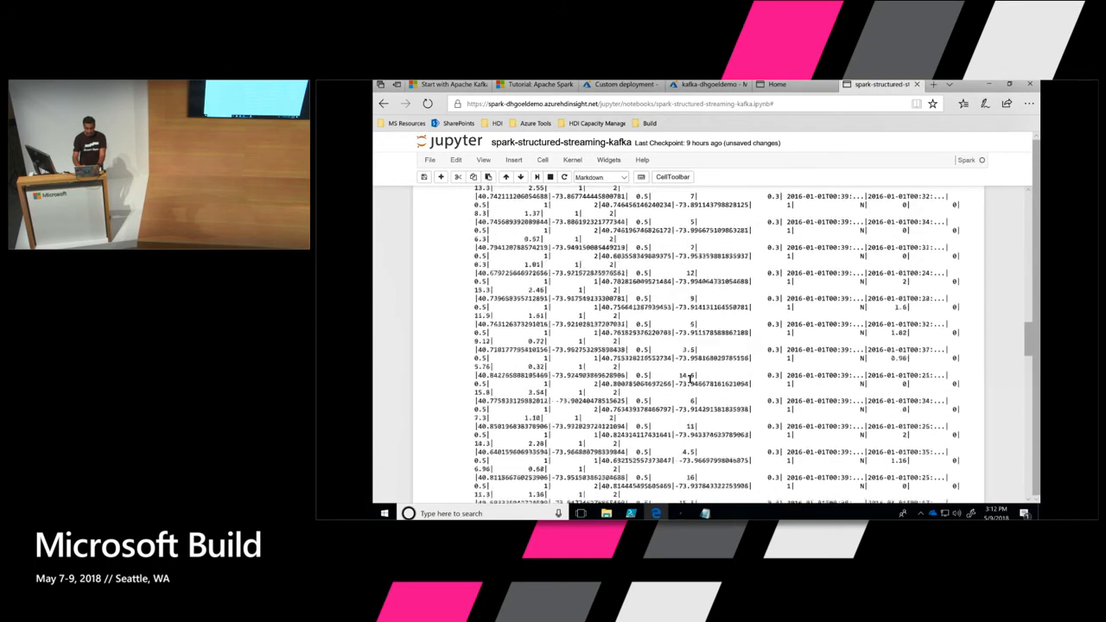
pyautogui.scroll(-3)
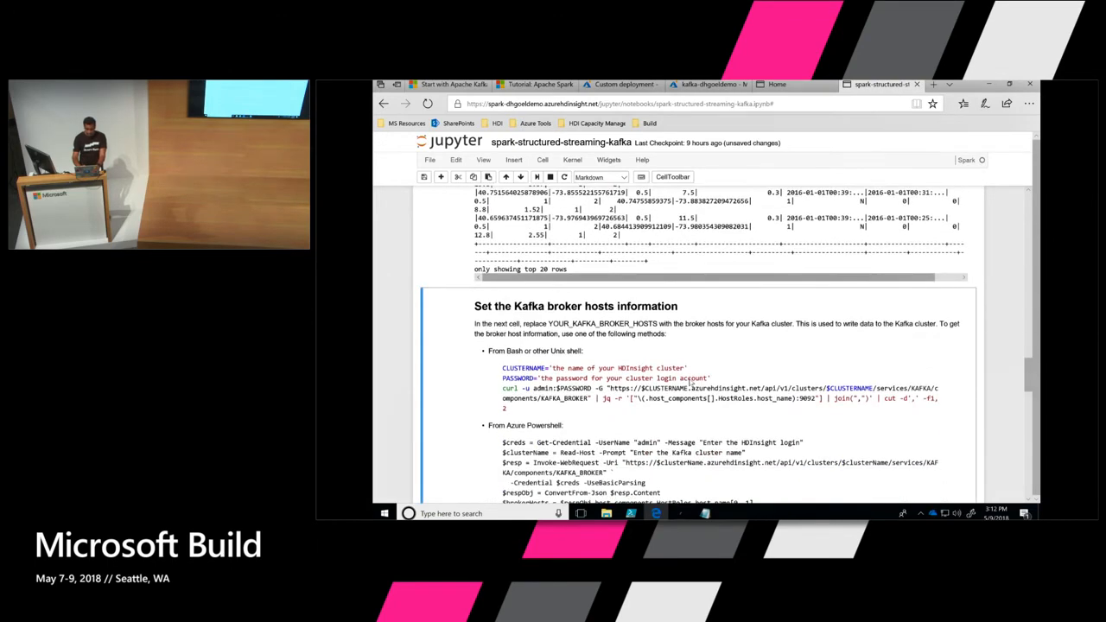
pyautogui.scroll(-3)
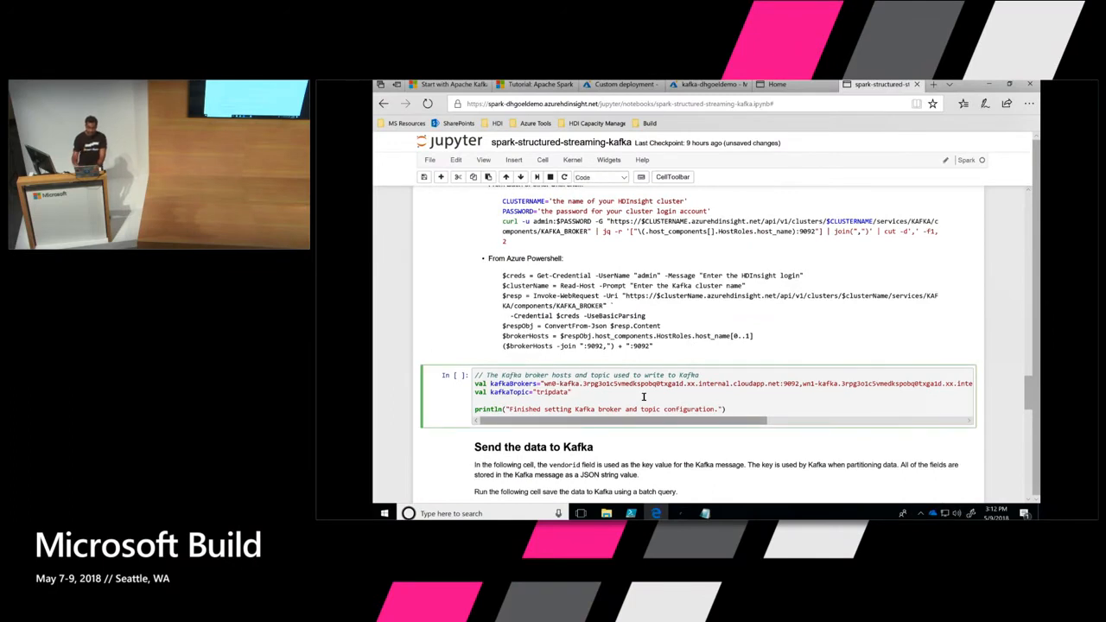
# Step: Select the kafkaBrokers and tripdata topic cell and scroll to the Send the data to Kafka cell
pyautogui.click(505, 177)
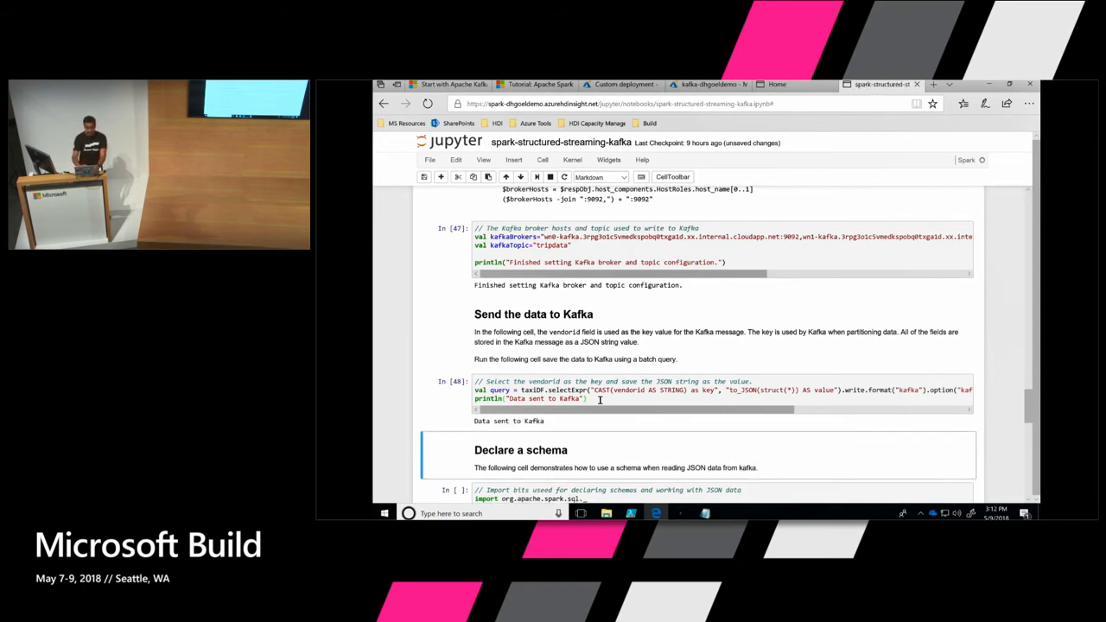
pyautogui.scroll(-3)
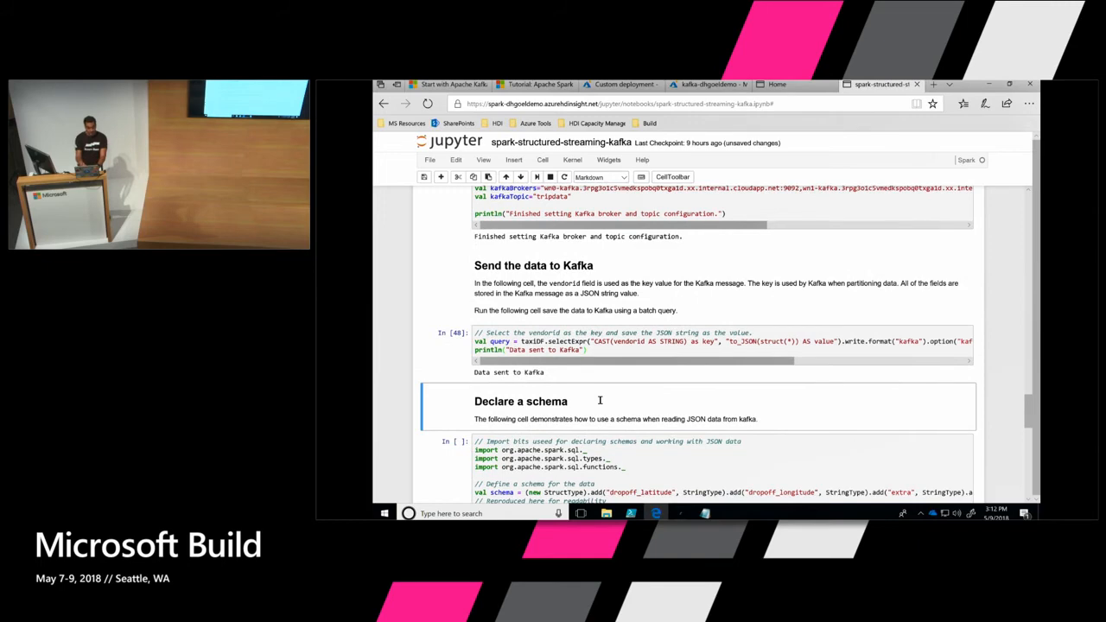
pyautogui.scroll(-3)
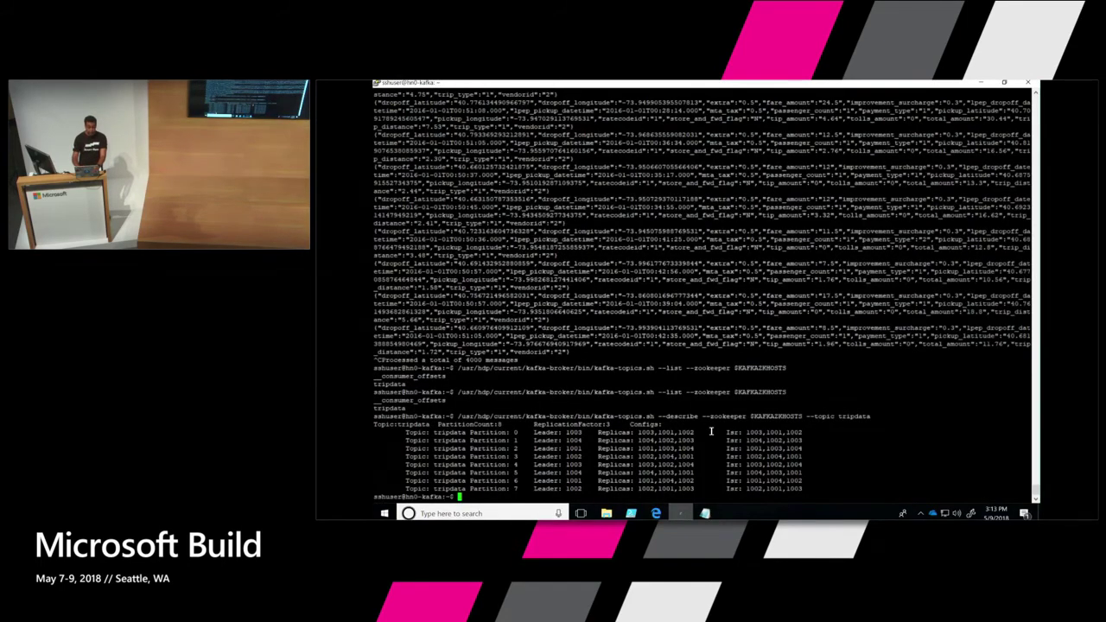
# Step: Start kafka-console-consumer.sh reading the tripdata topic from the beginning
pyautogui.write('/usr/hdp/current/kafka-broker/bin/kafka-topics.sh --describe --zookeeper $KAFKAZKHOSTS --topic tripdata')
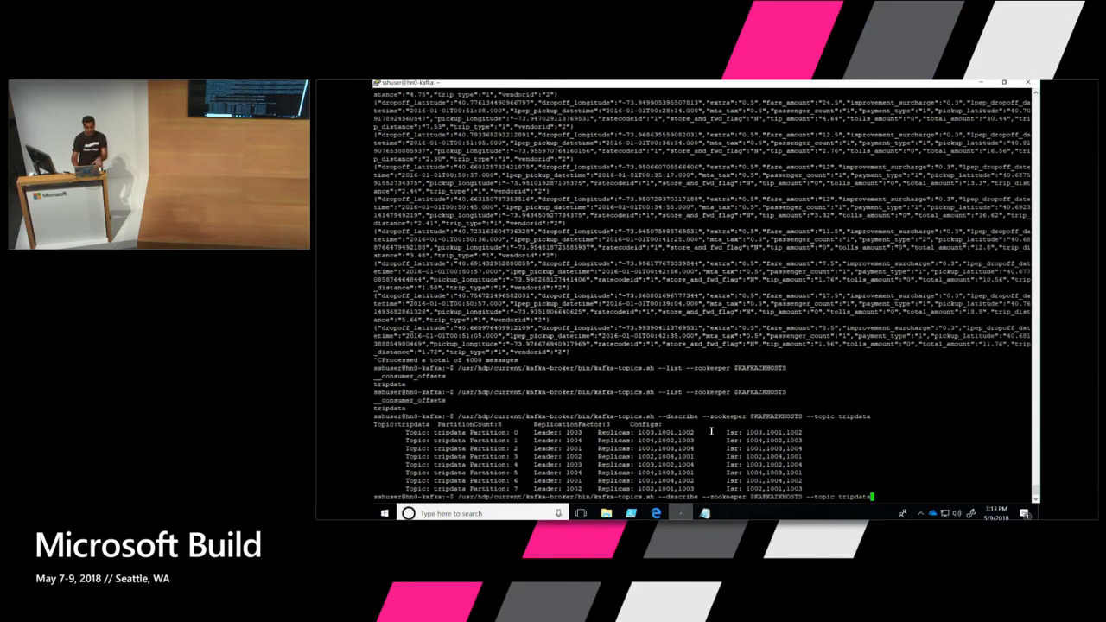
pyautogui.write('kafka-console-consumer.sh --bootstrap-server $KAFKABROKERS --topic tripdata --from-beginning')
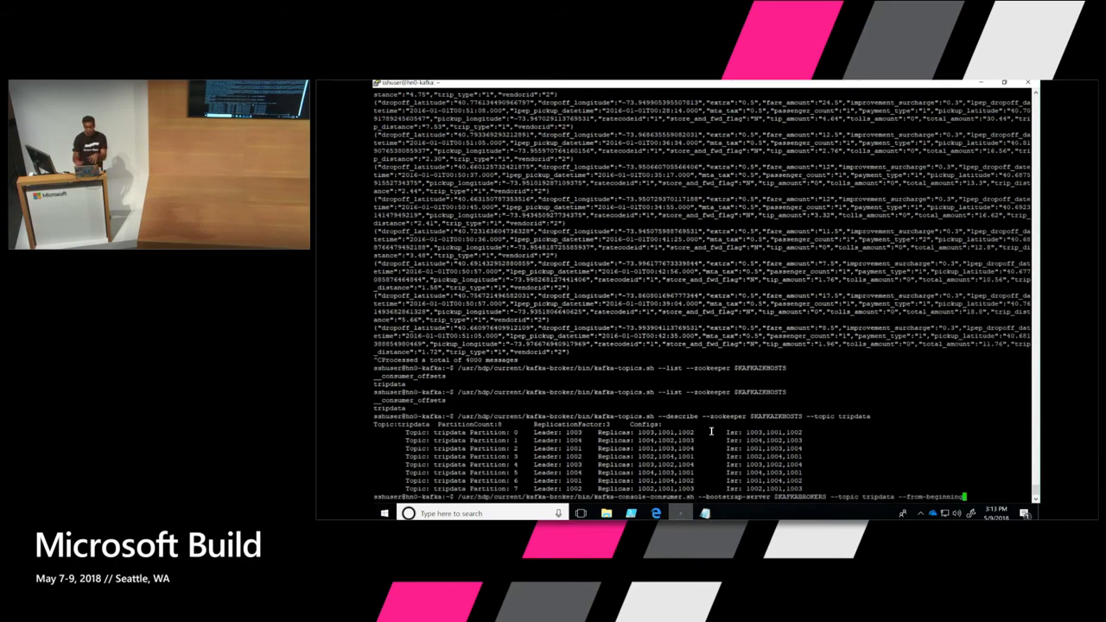
pyautogui.press('Return')
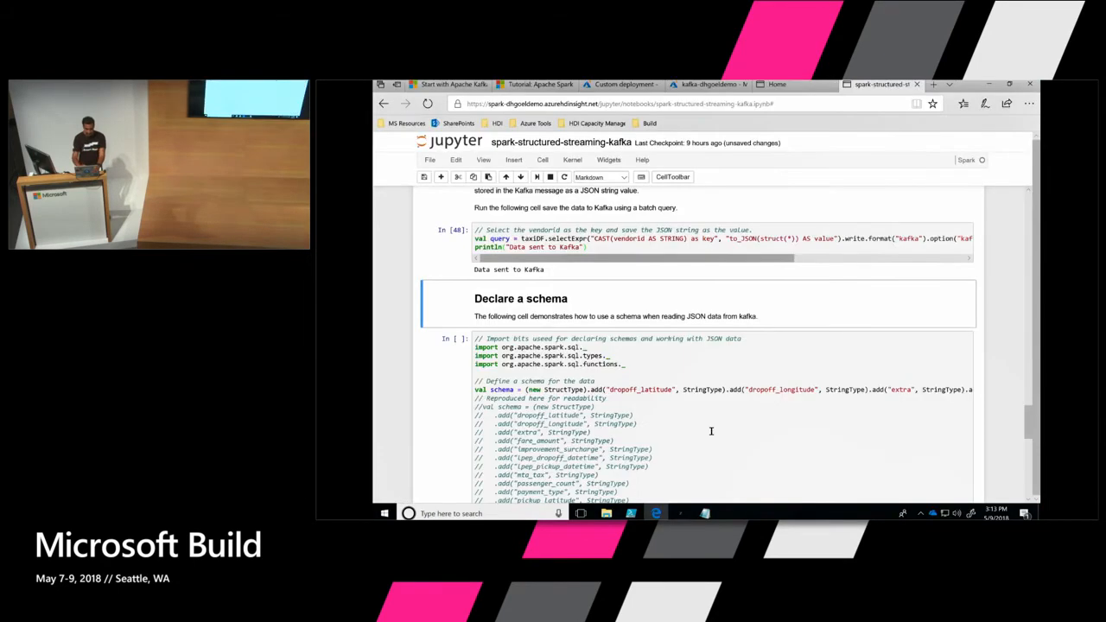
# Step: Run the taxi JSON schema cell so it prints 'Schema declared', then scroll to the Kafka streaming cell
pyautogui.click(664, 247)
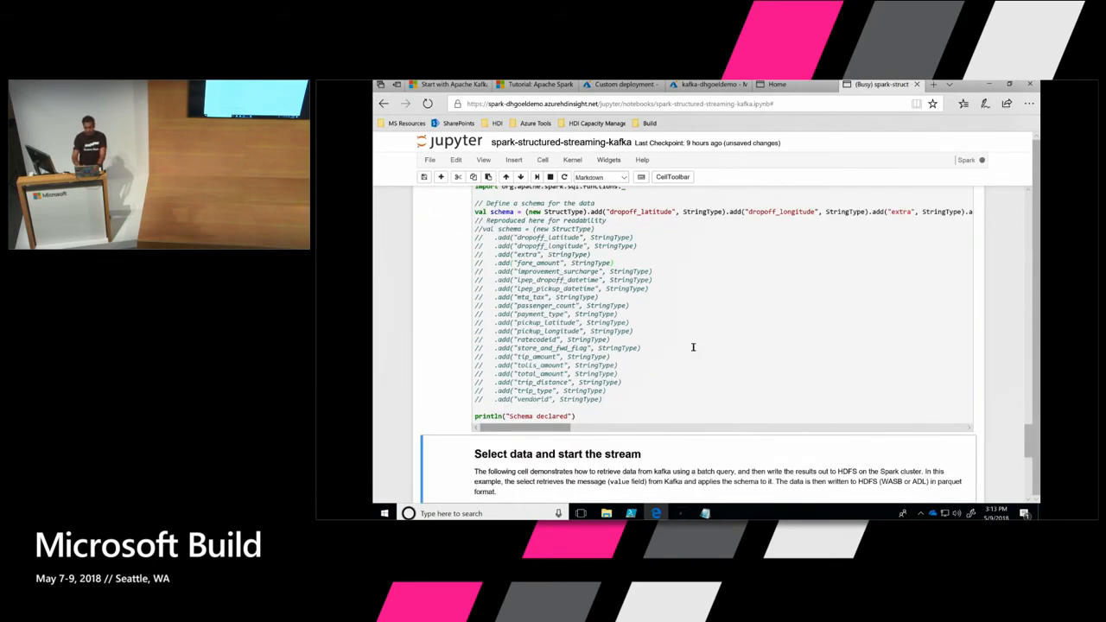
pyautogui.scroll(-3)
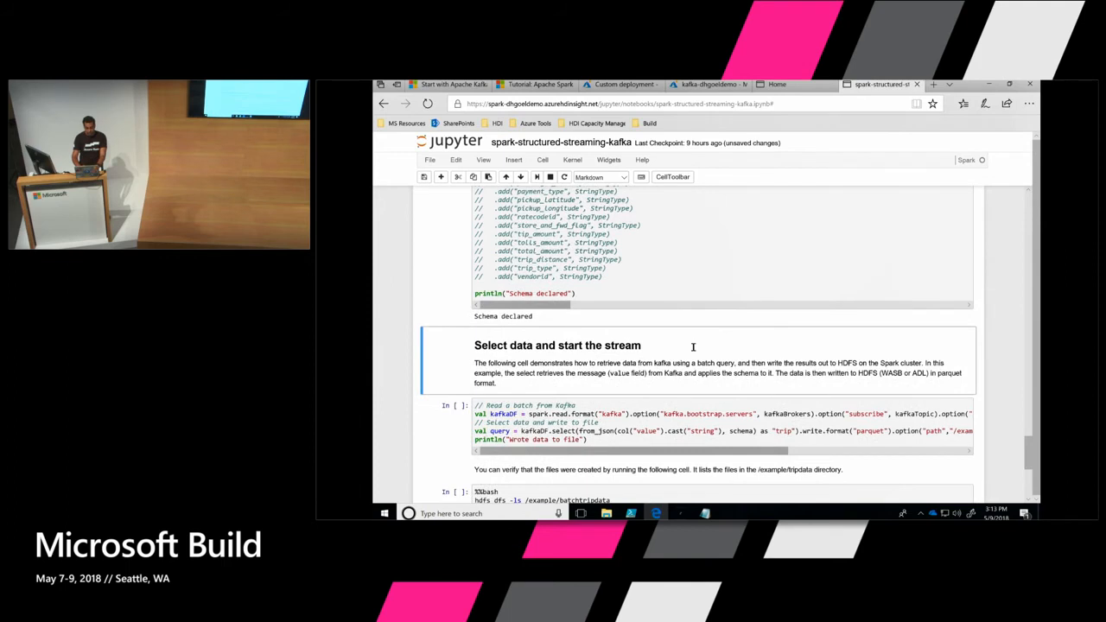
pyautogui.scroll(-3)
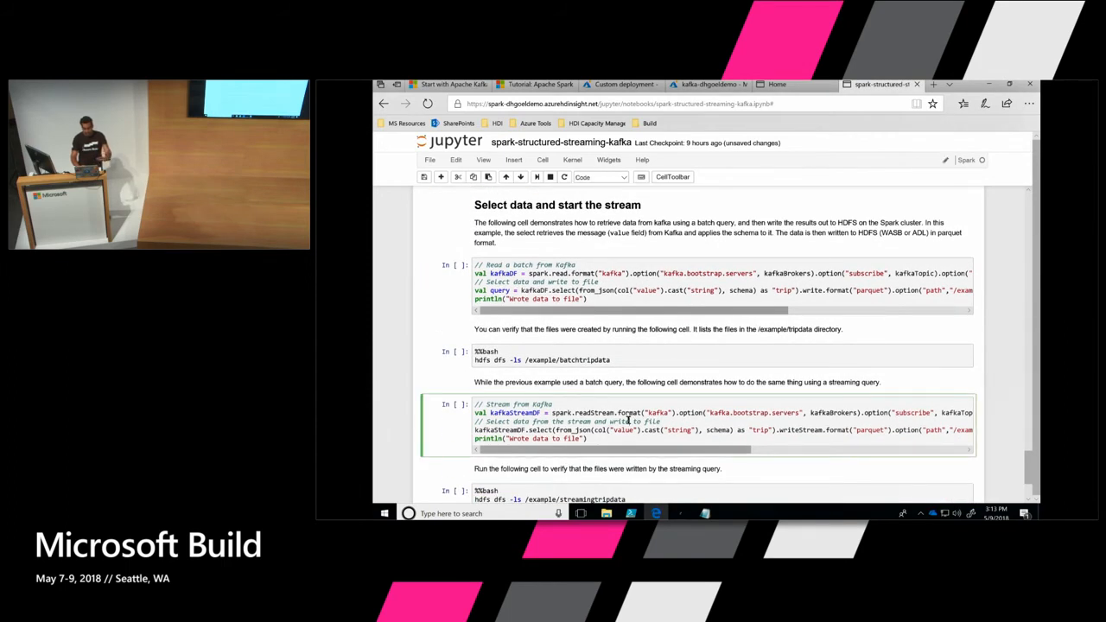
pyautogui.scroll(-3)
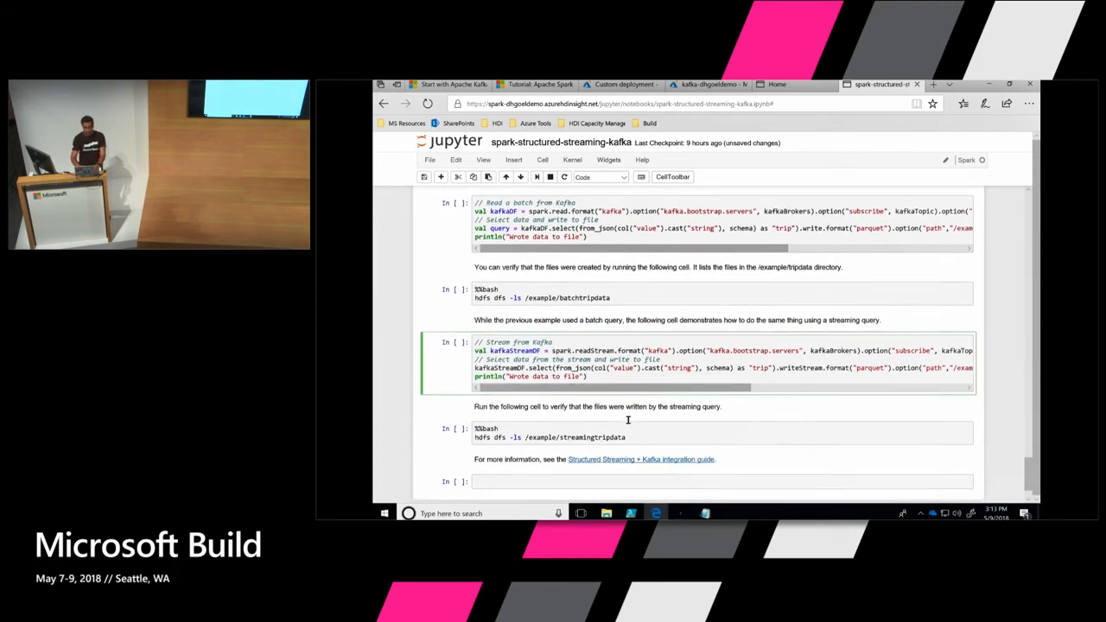
pyautogui.scroll(3)
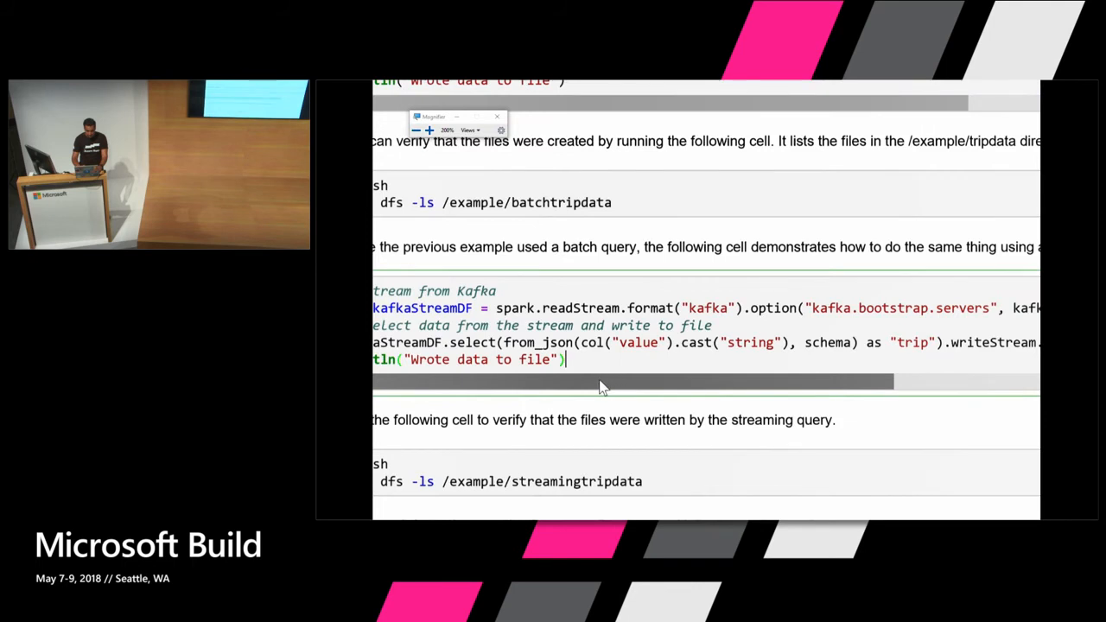
pyautogui.moveTo(577, 387)
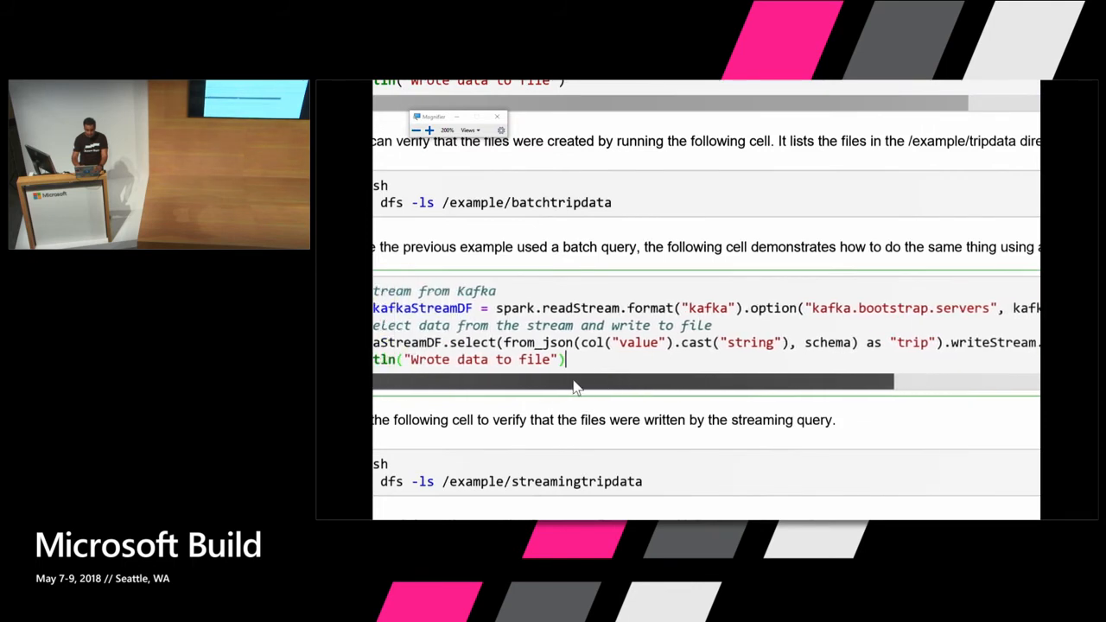
pyautogui.moveTo(534, 389)
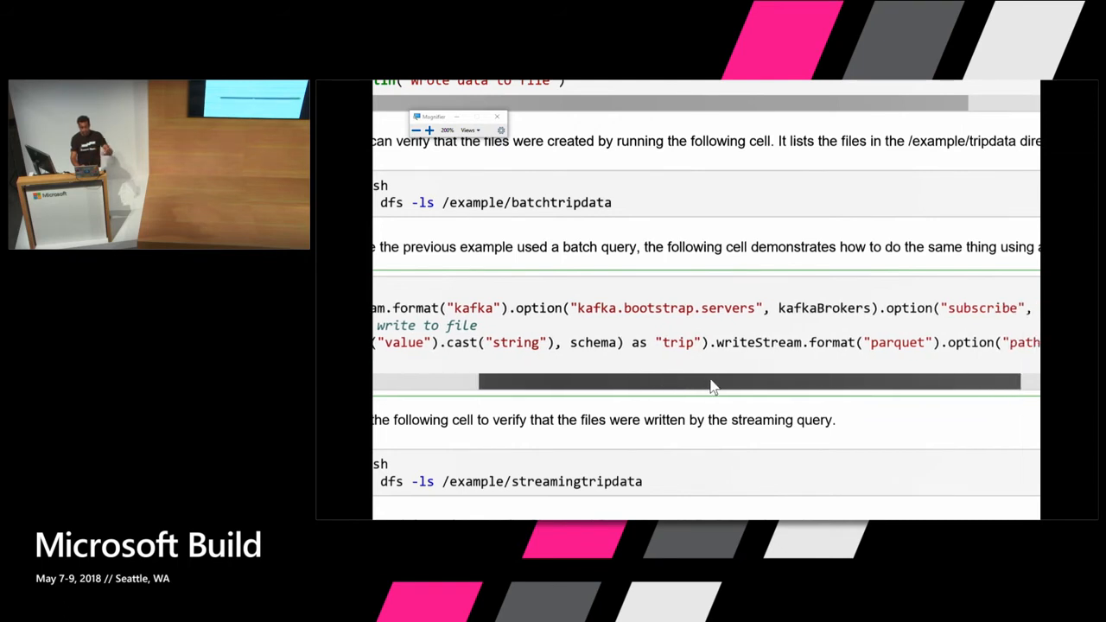
pyautogui.moveTo(708, 381); pyautogui.dragTo(843, 381)
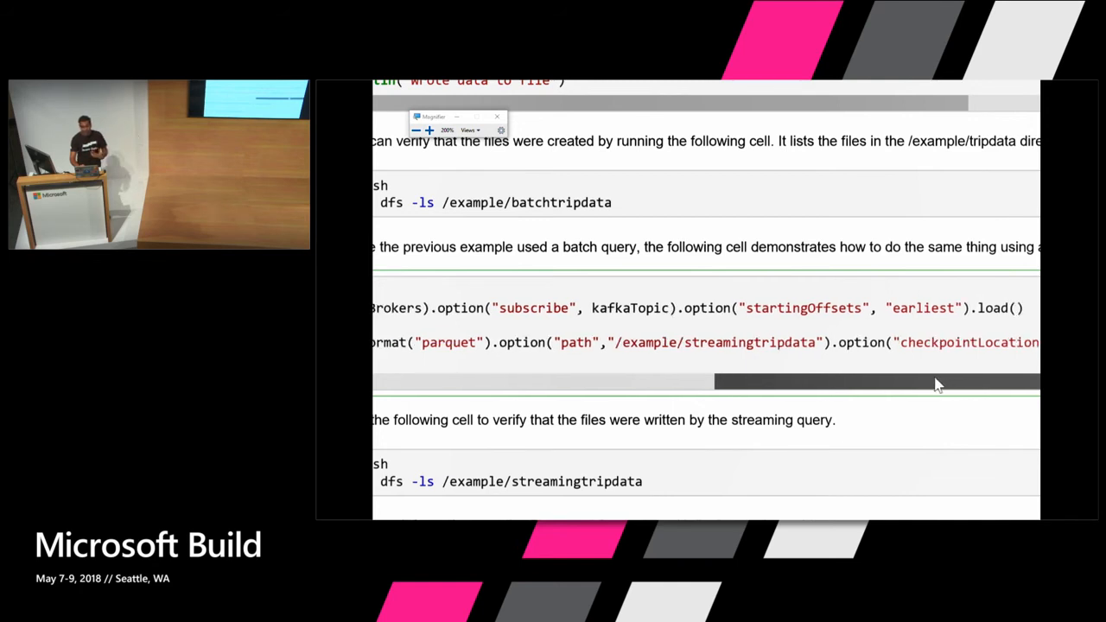
pyautogui.hscroll(-3)
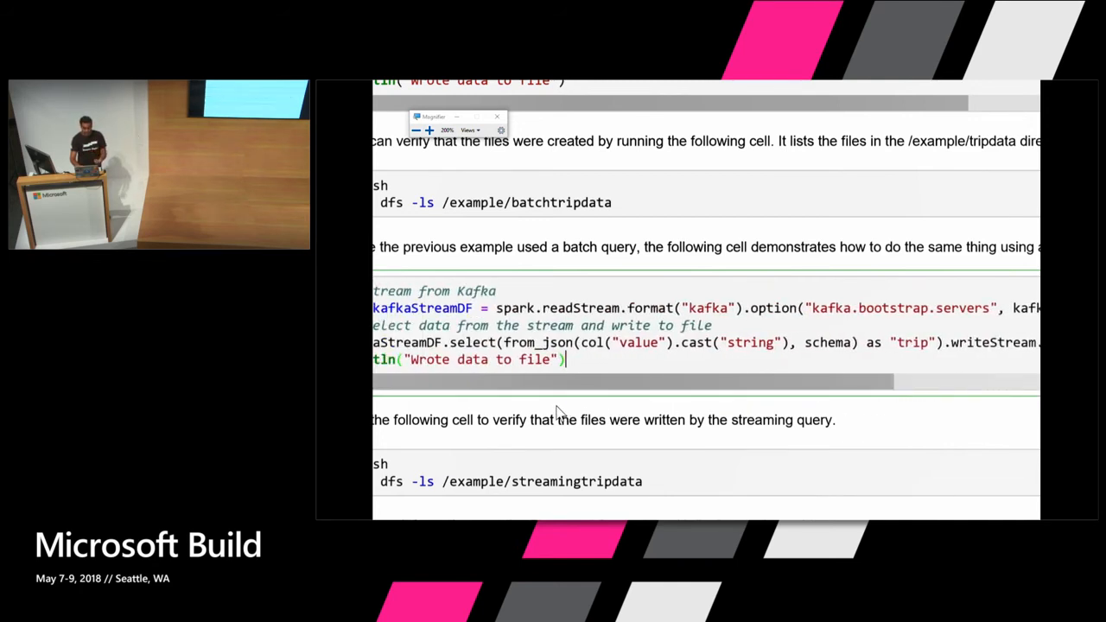
pyautogui.moveTo(569, 331)
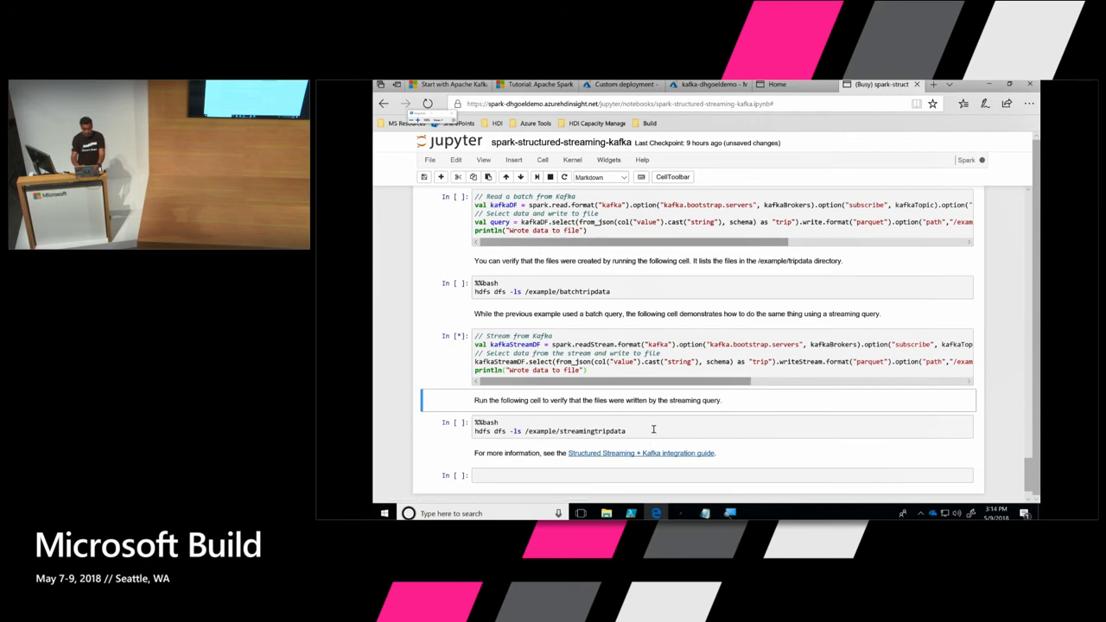
# Step: List /example/streamingtripdata with hdfs dfs -ls and scroll through its 41 parquet items
pyautogui.click(653, 431)
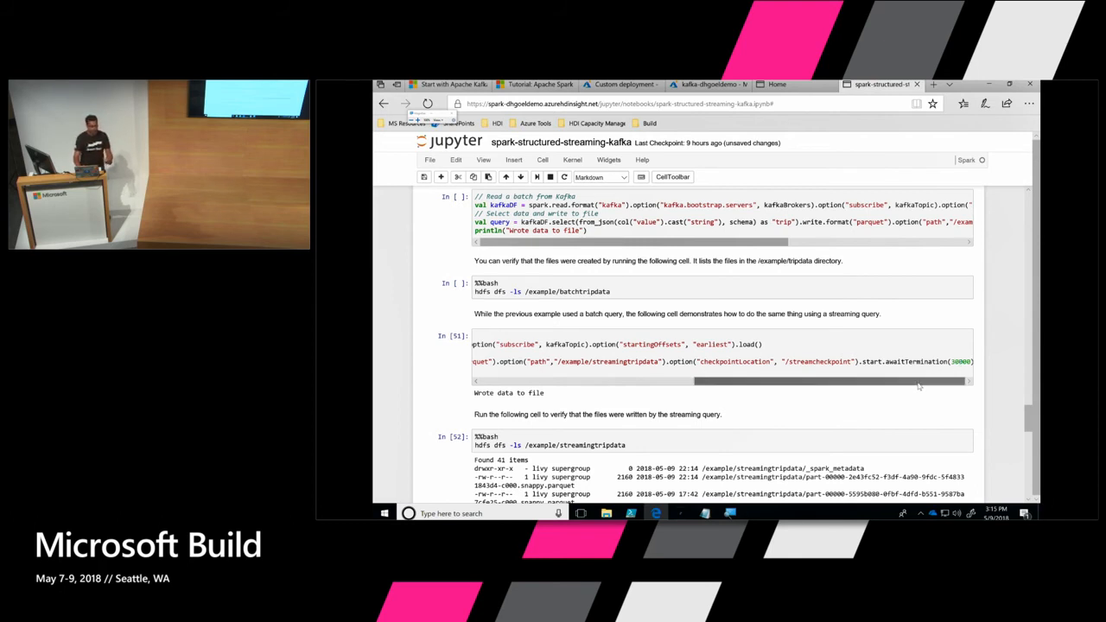
pyautogui.moveTo(931, 415)
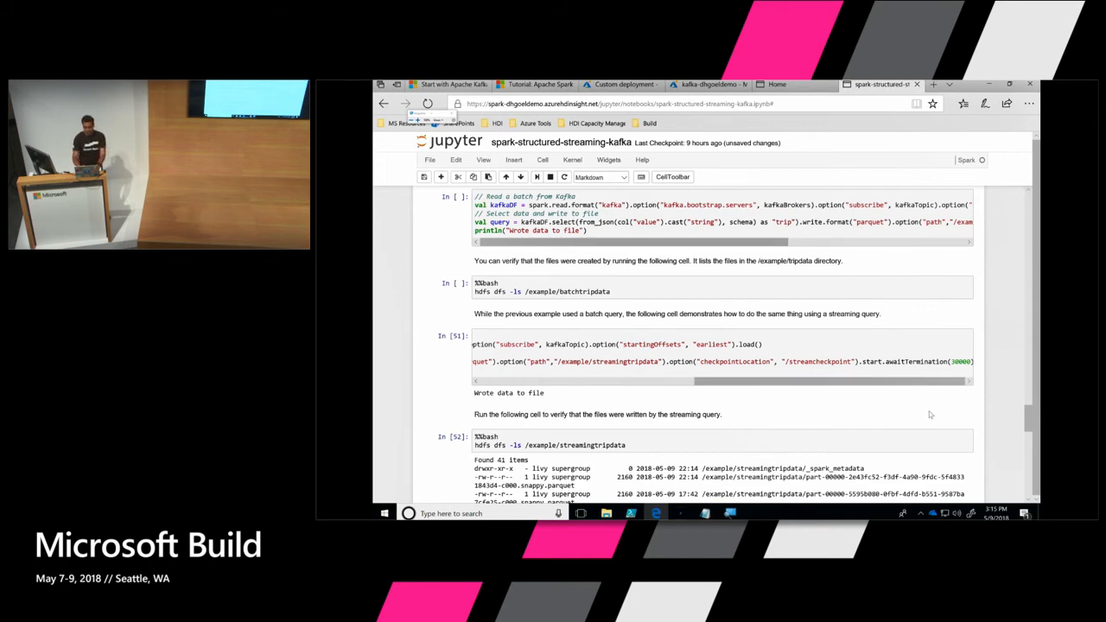
pyautogui.scroll(-3)
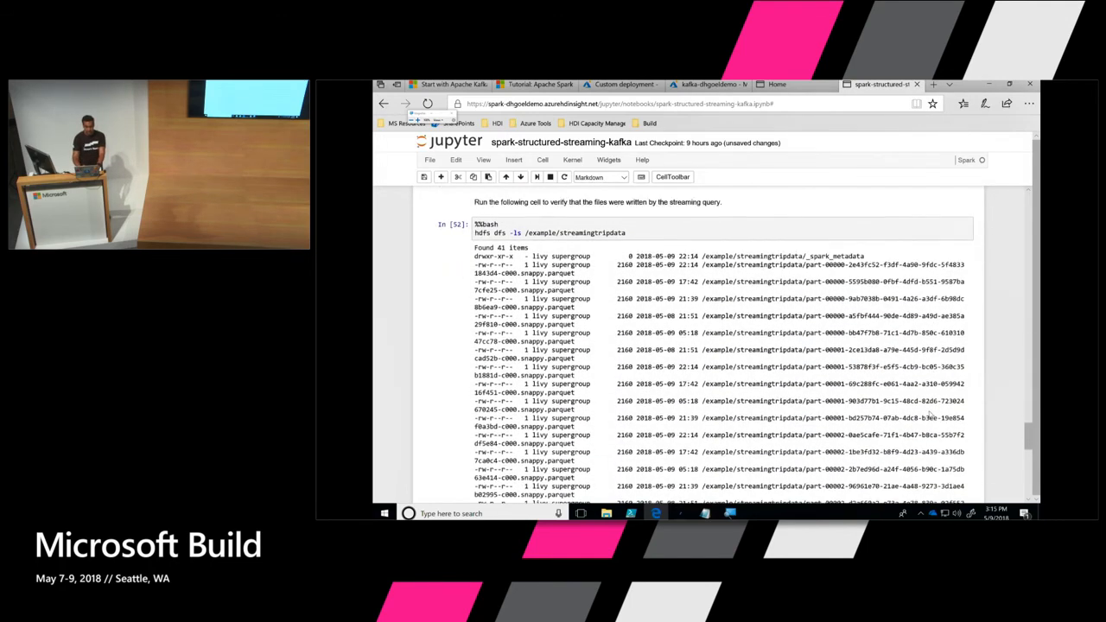
pyautogui.scroll(-3)
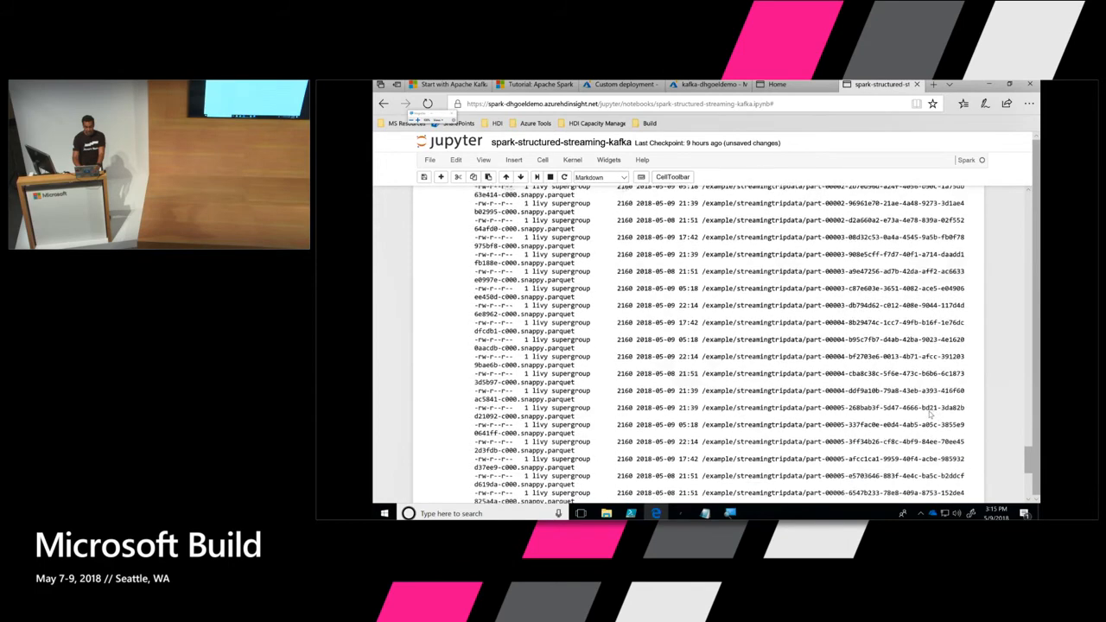
pyautogui.scroll(-3)
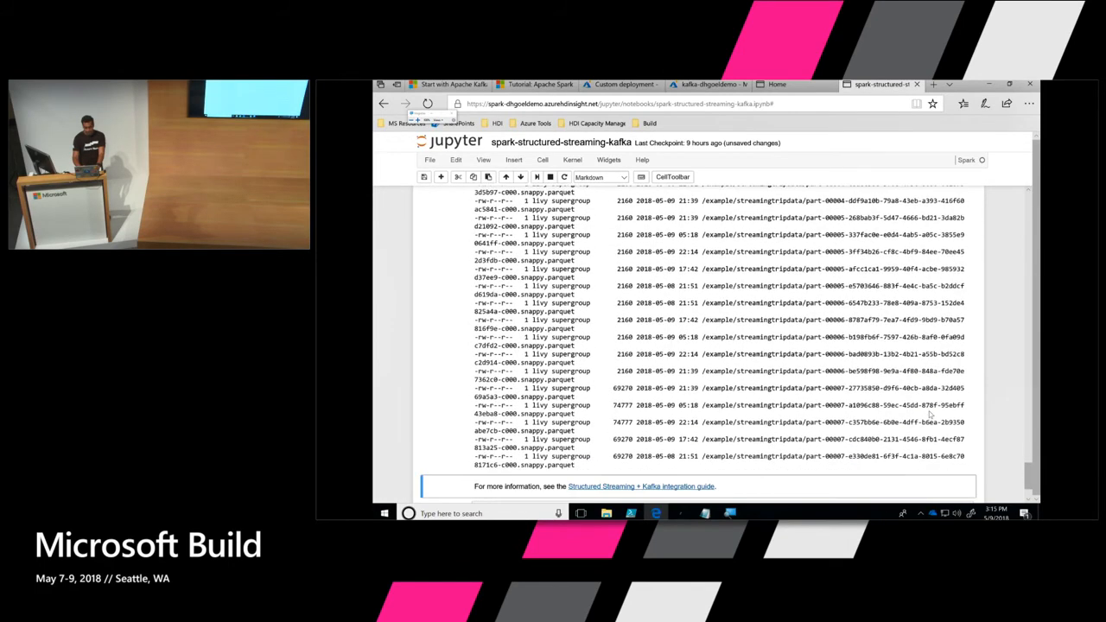
pyautogui.scroll(3)
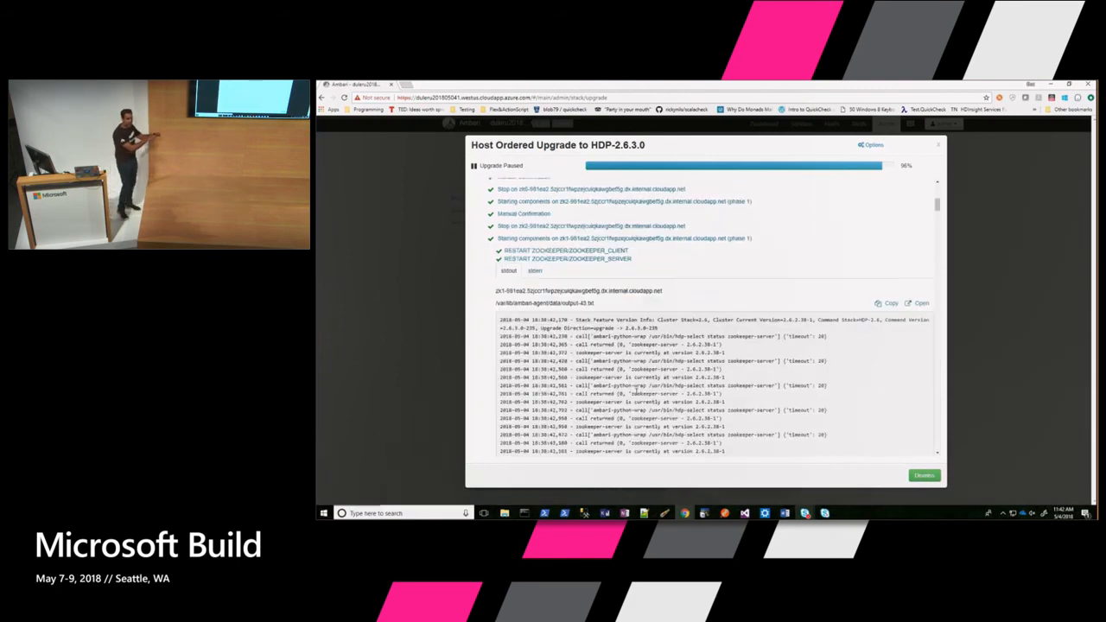
# Step: Expand the ZooKeeper and Kafka service checks, the Finalize Upgrade Pre-Check and Finalize Hosts (HDP 2.6.3.0-235)
pyautogui.scroll(3)
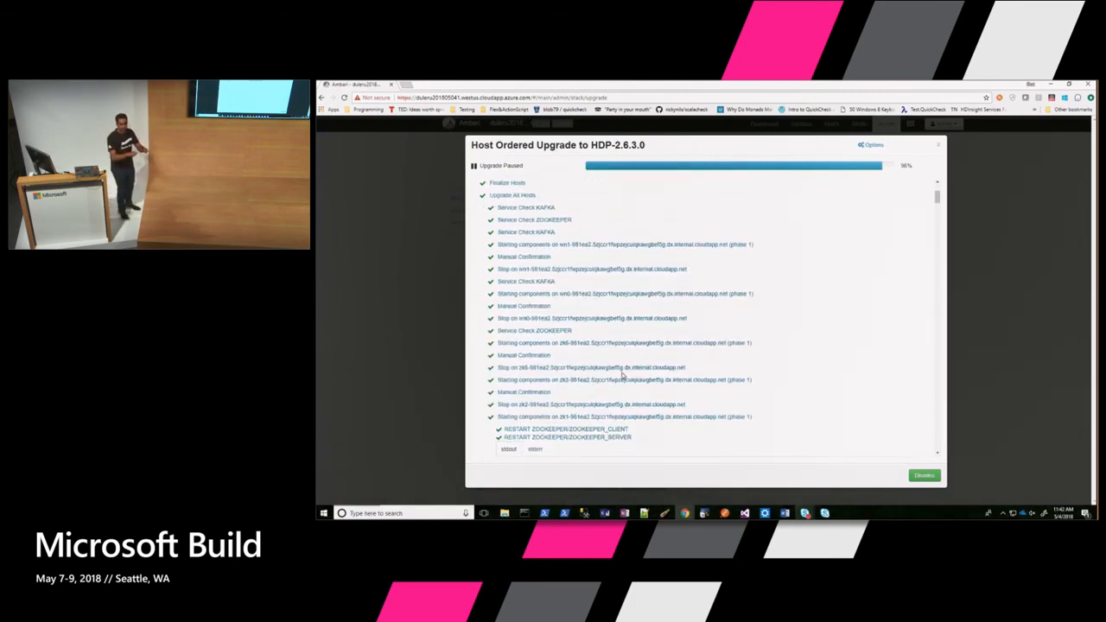
pyautogui.click(546, 364)
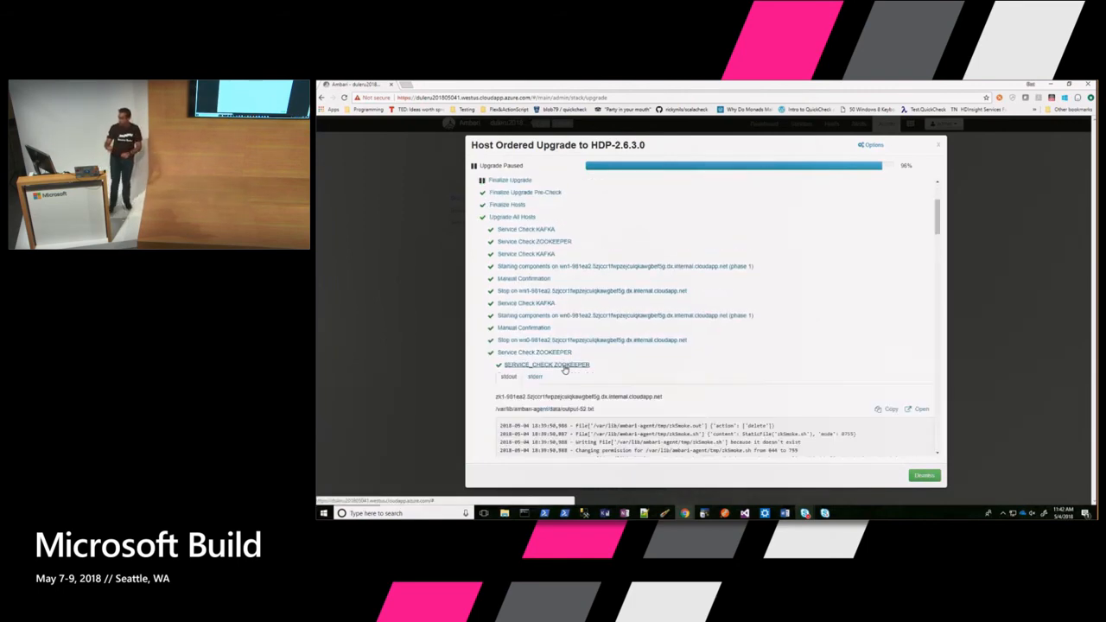
pyautogui.scroll(-3)
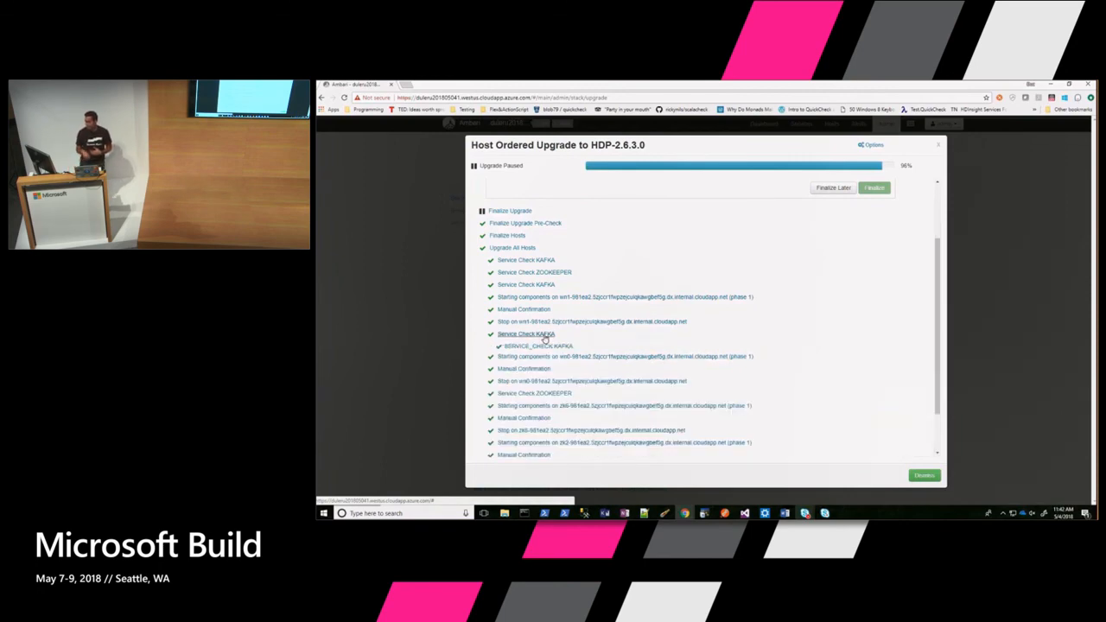
pyautogui.click(526, 333)
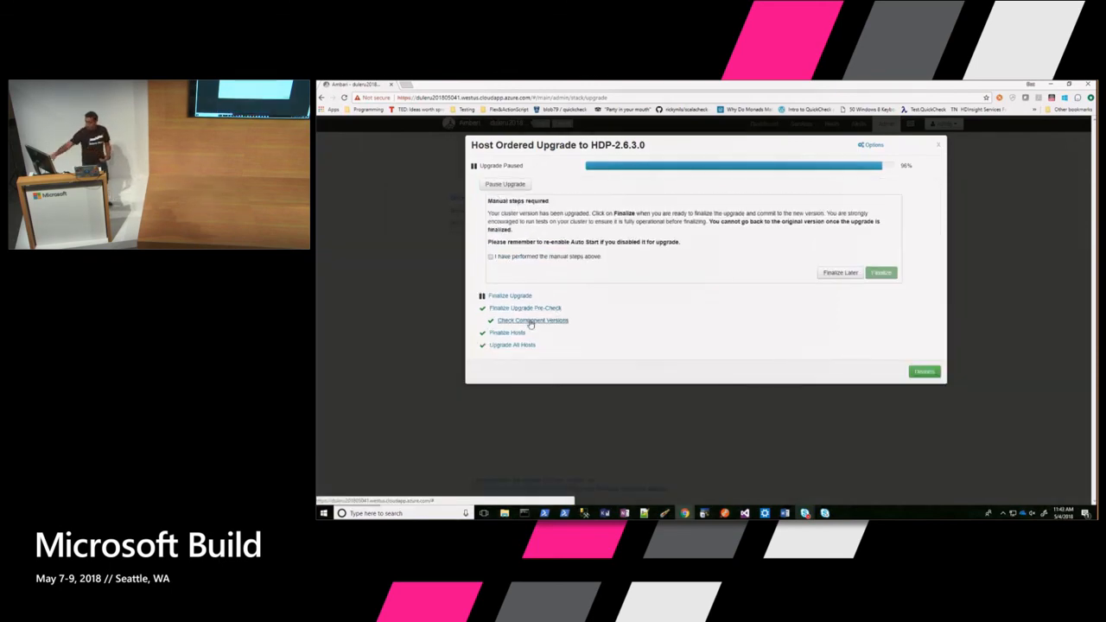
pyautogui.click(532, 321)
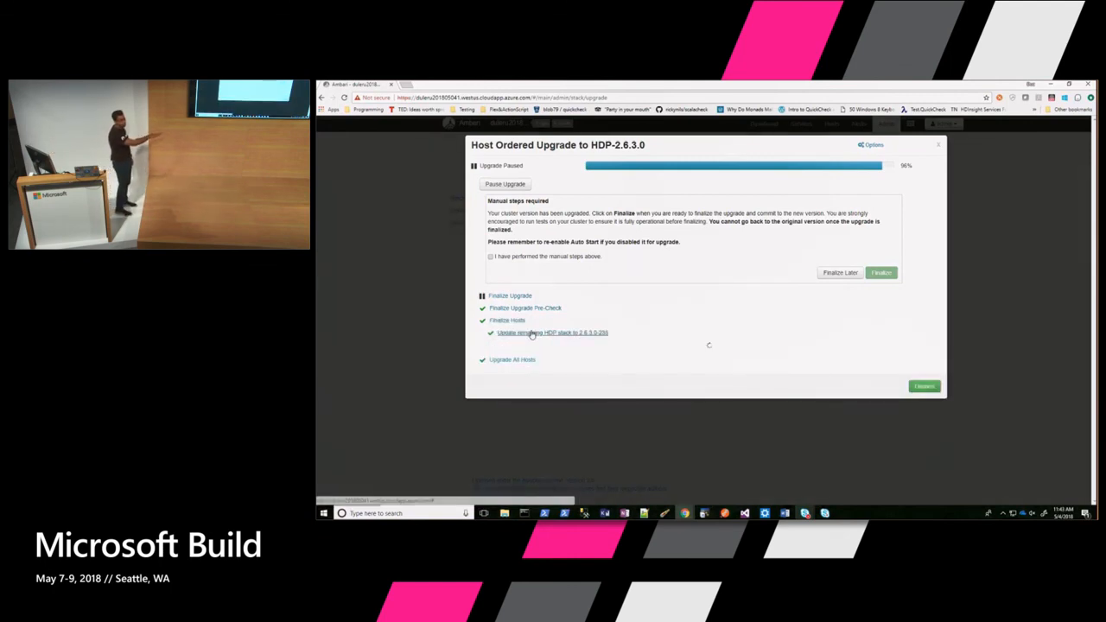
pyautogui.click(553, 333)
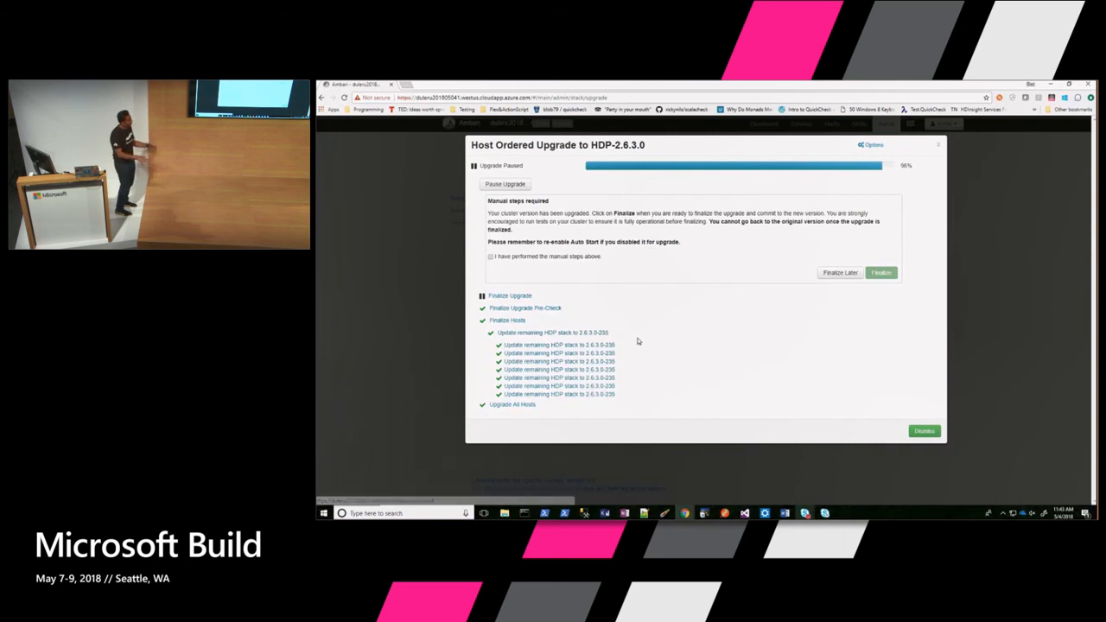